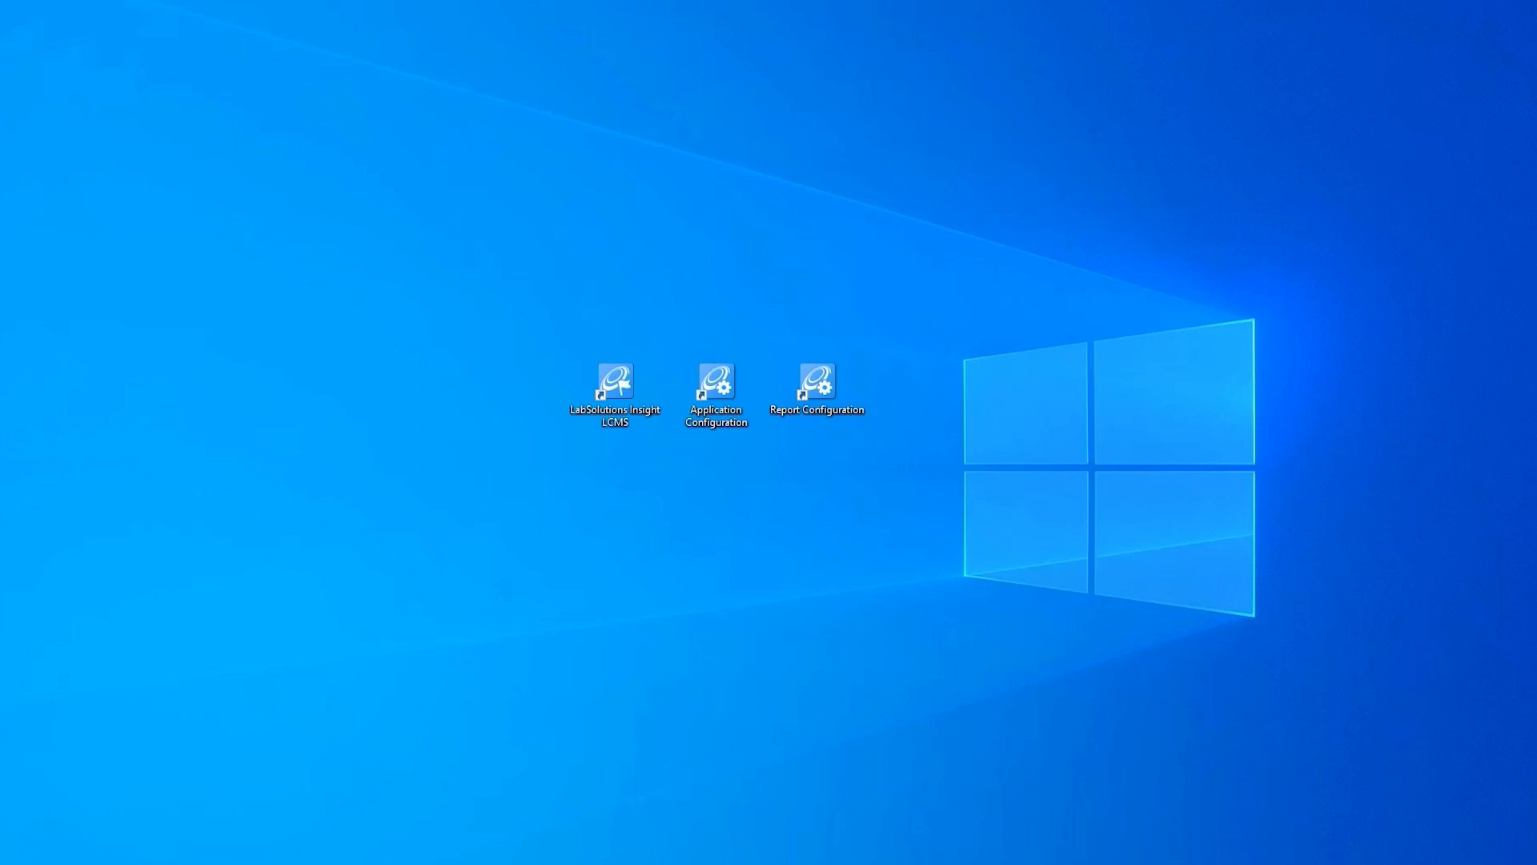
Launch LabSolutions Insight LCMS from the desktop and log in as Admin.
click(614, 389)
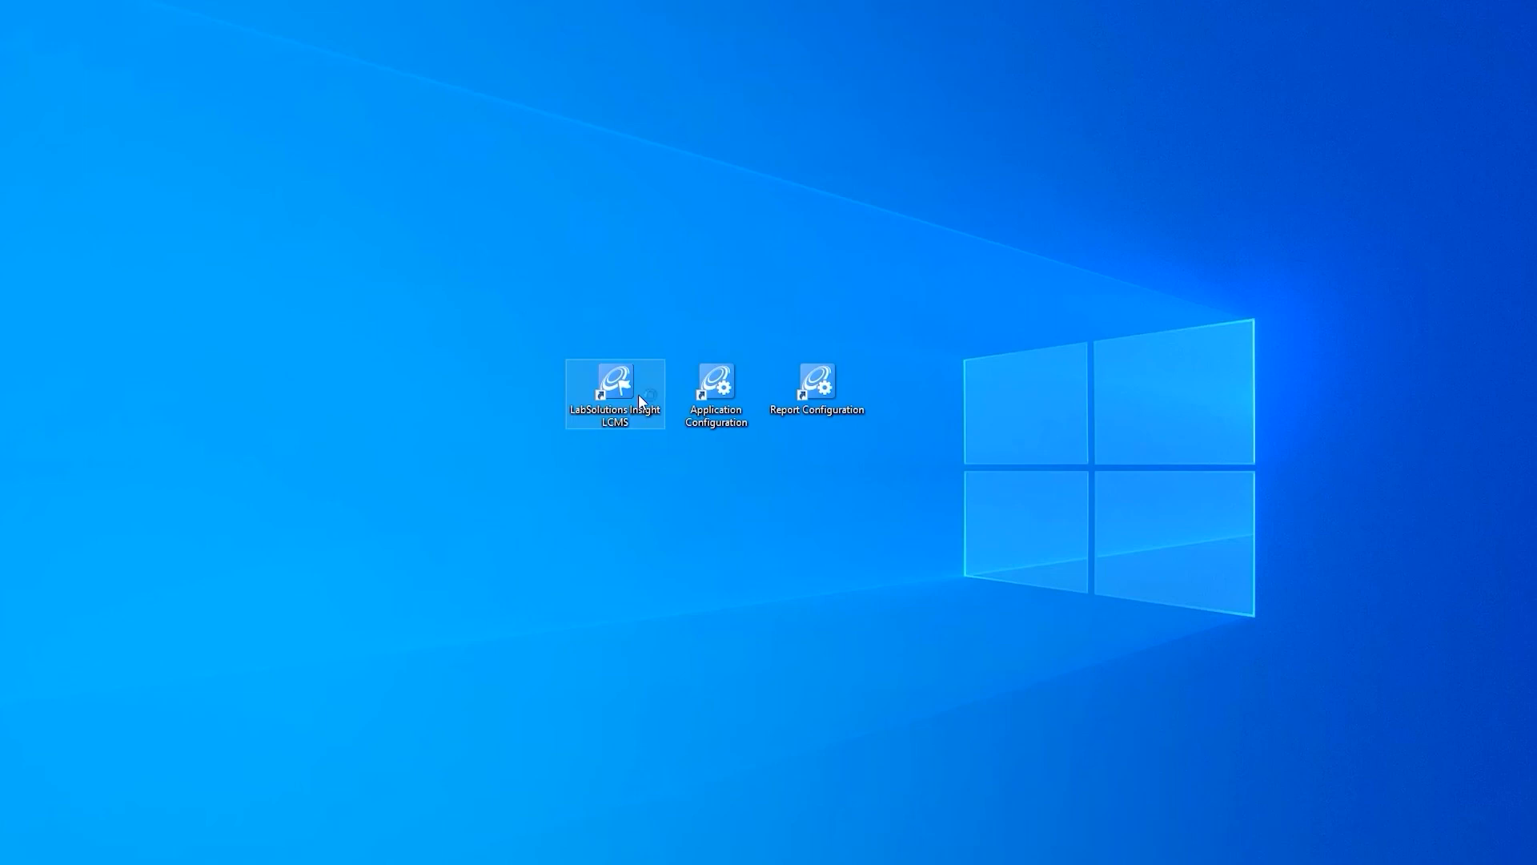
double_click(615, 386)
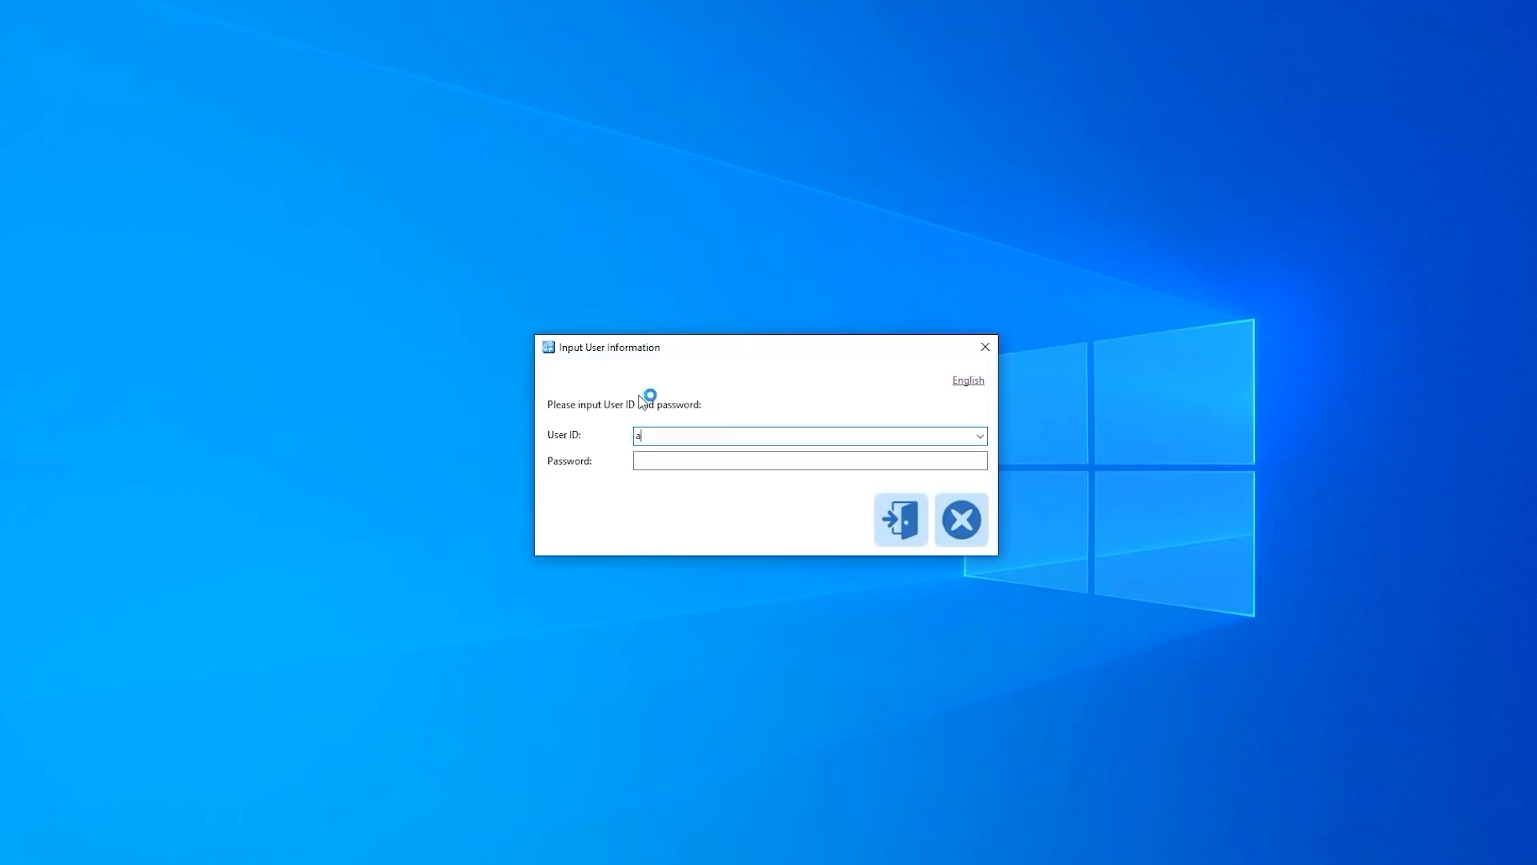
text(Admin)
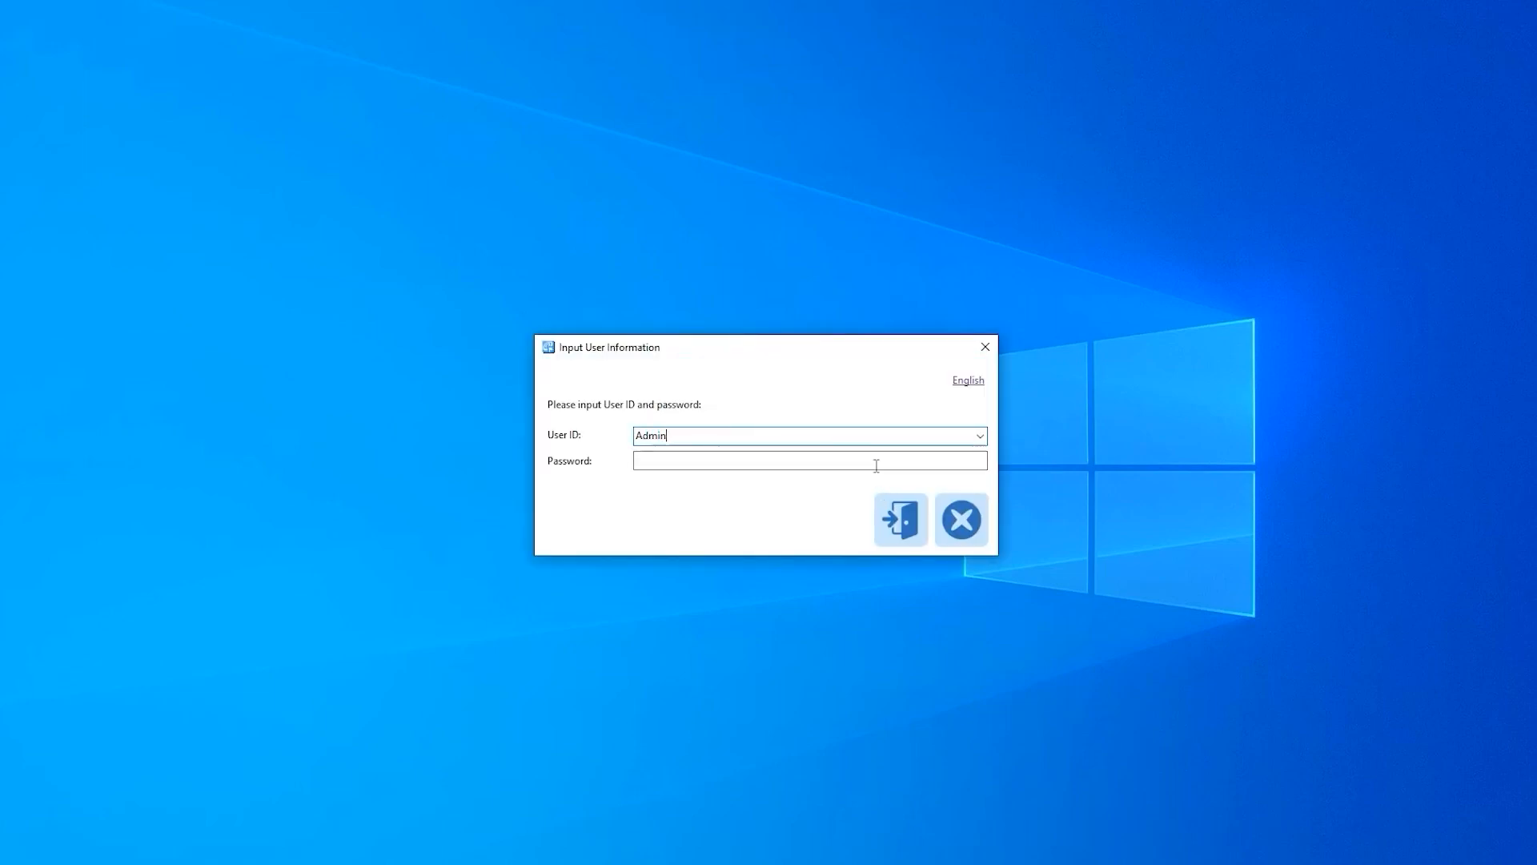
click(899, 518)
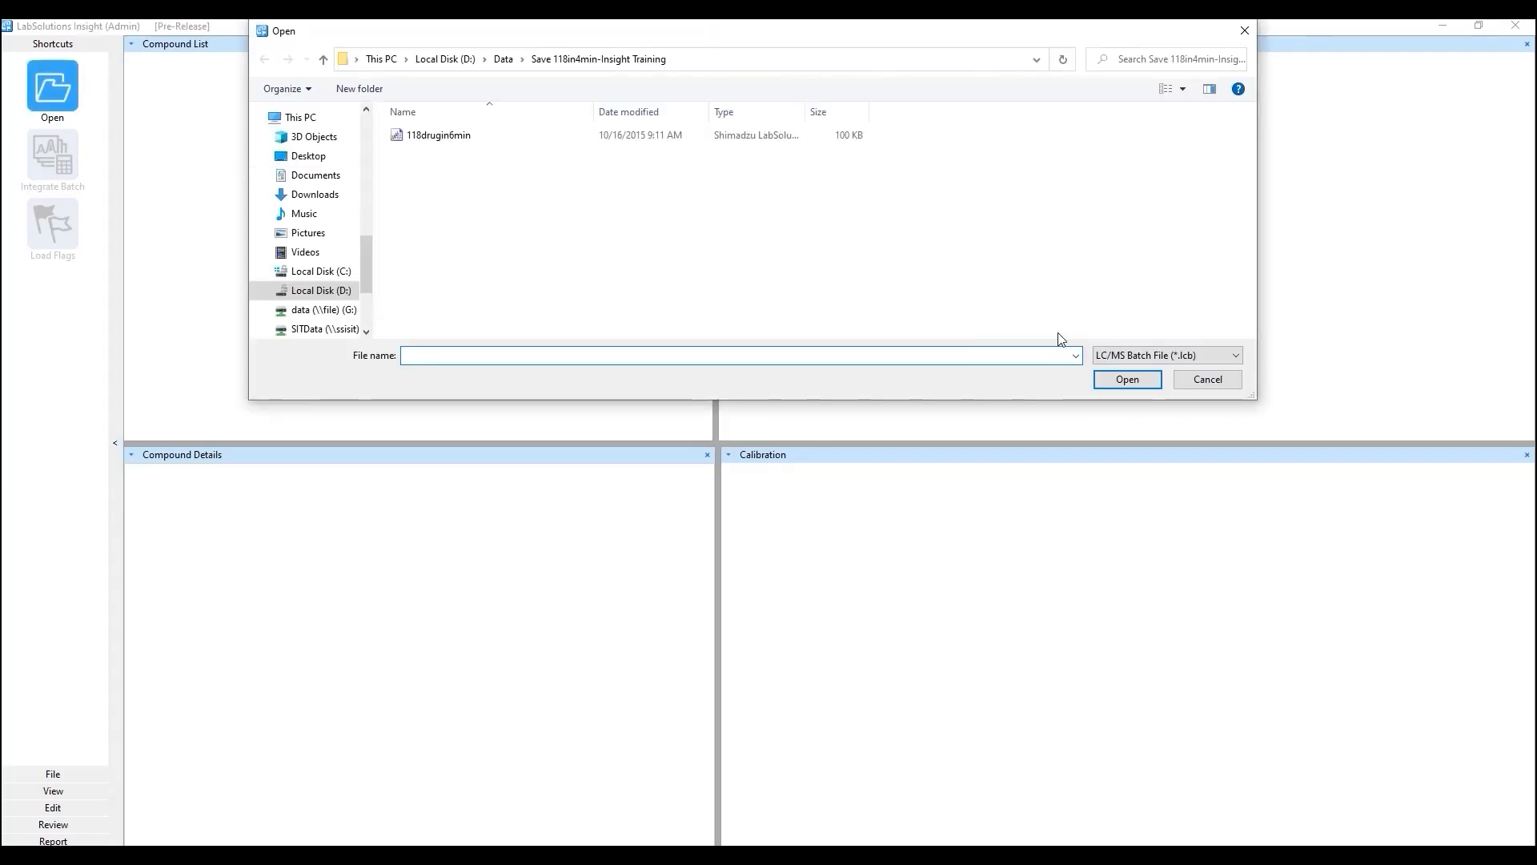
Switch the file list to project files and load the 118drugin6min project.
click(1164, 356)
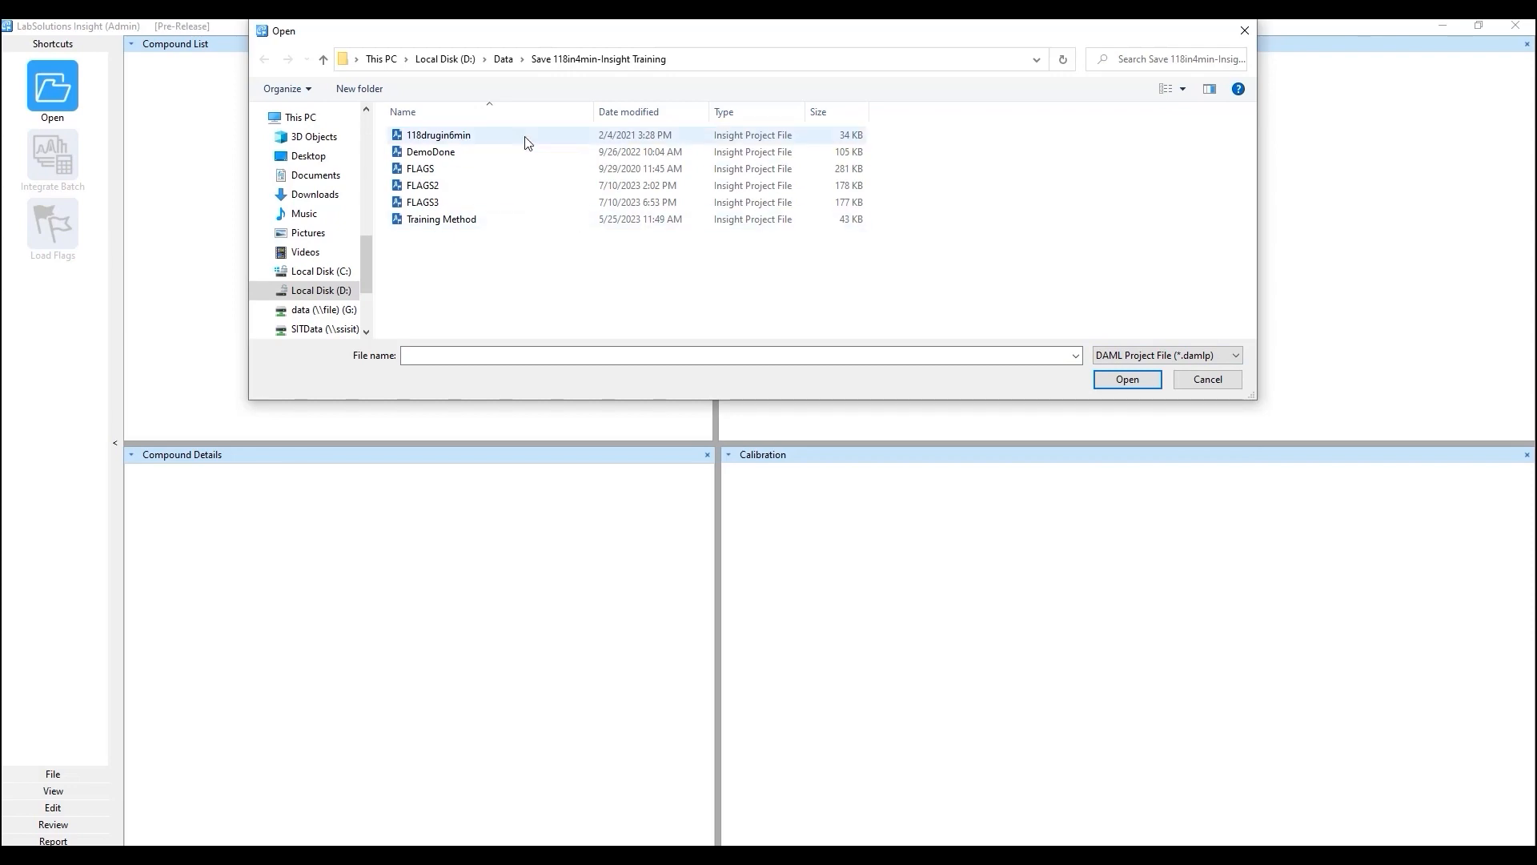
double_click(436, 135)
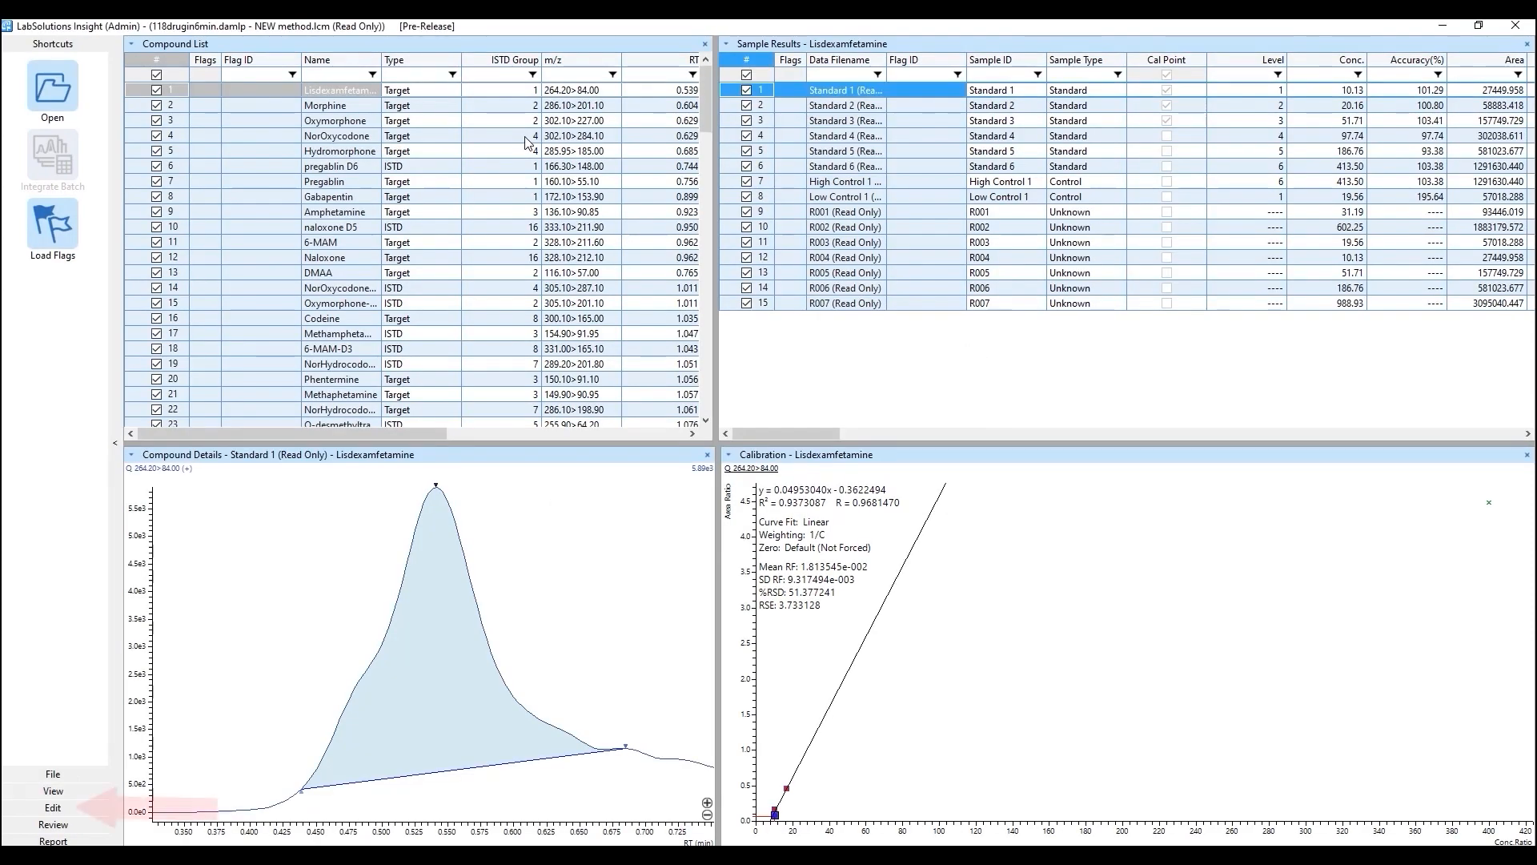
Add the Unknown, Standard and Control flag groups in the method's flag settings.
click(51, 807)
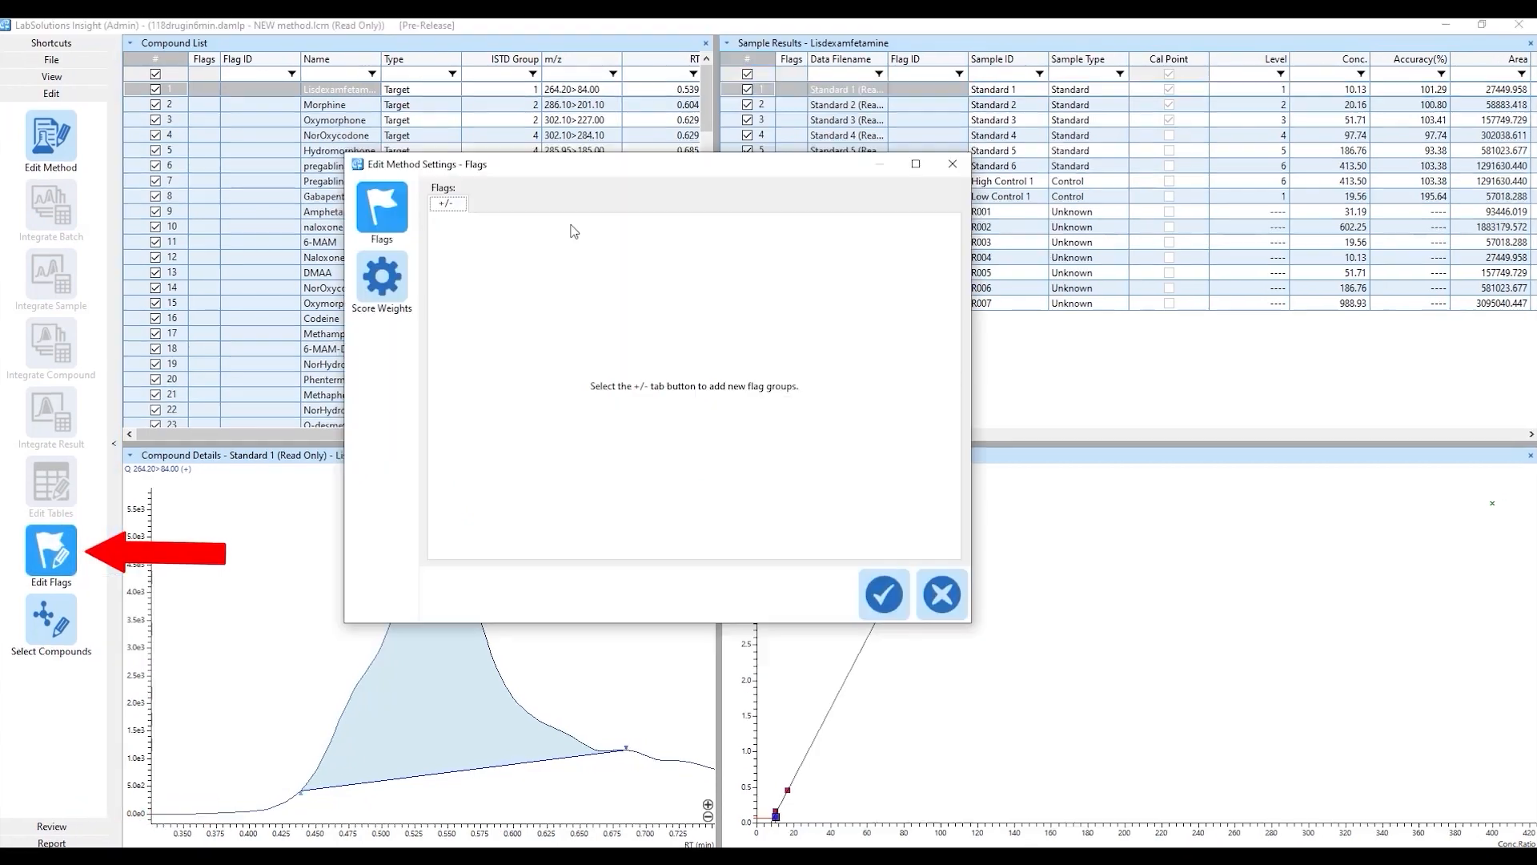
click(447, 203)
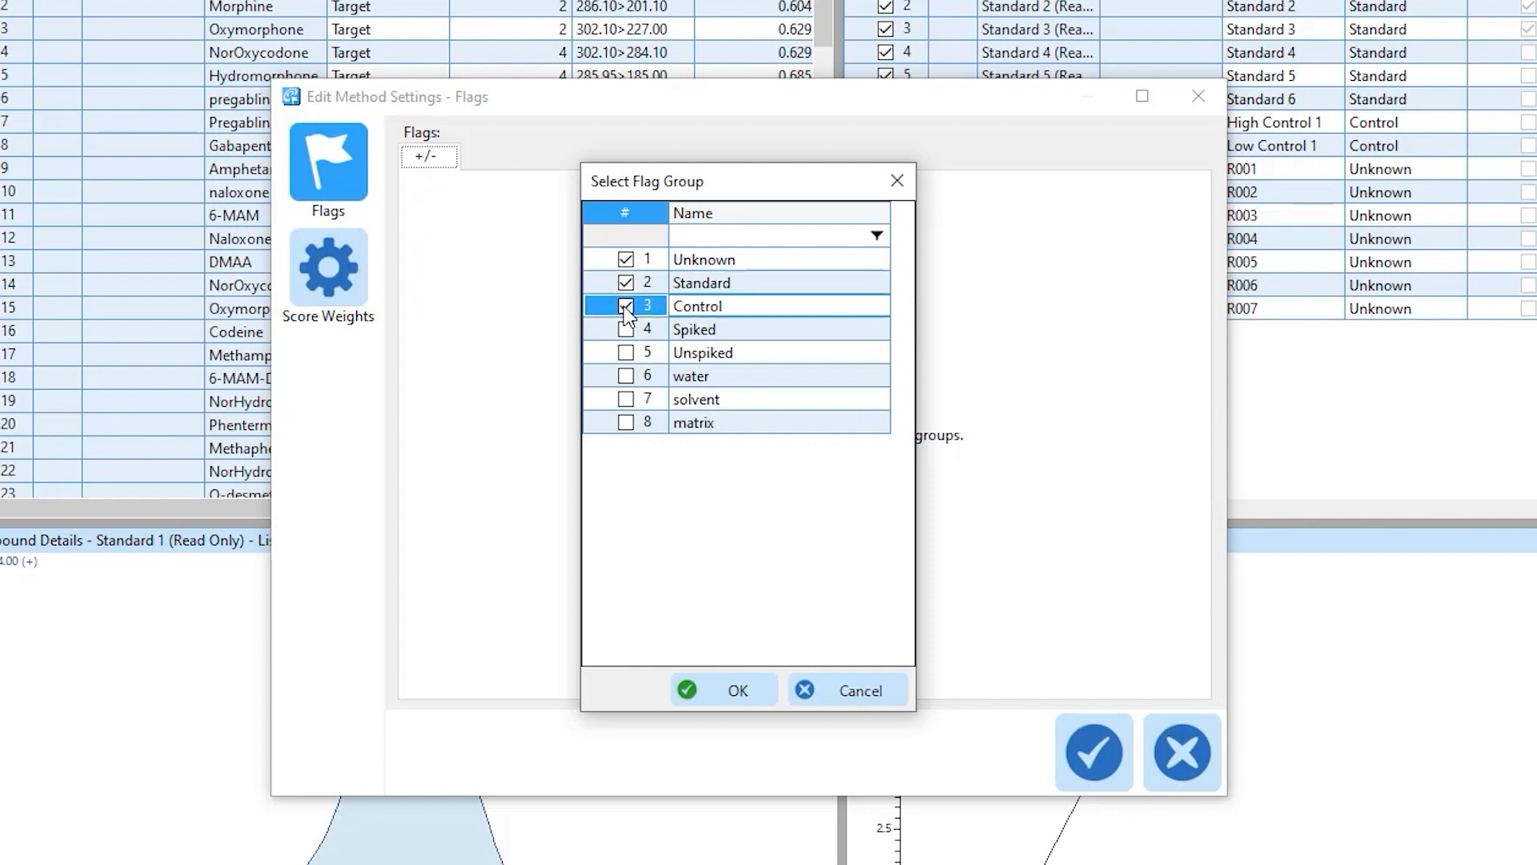
click(626, 304)
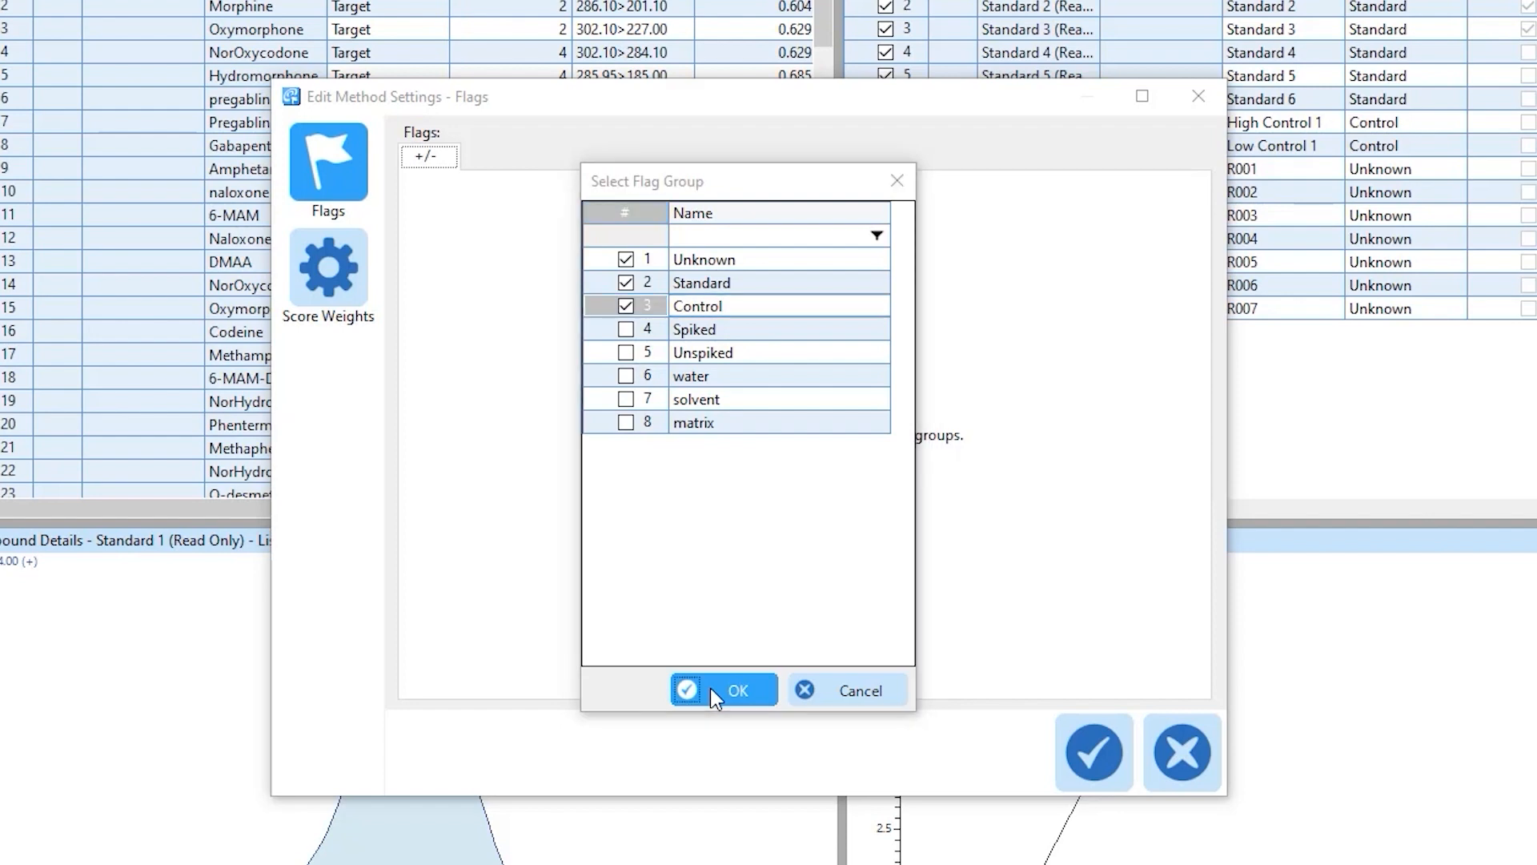
click(722, 689)
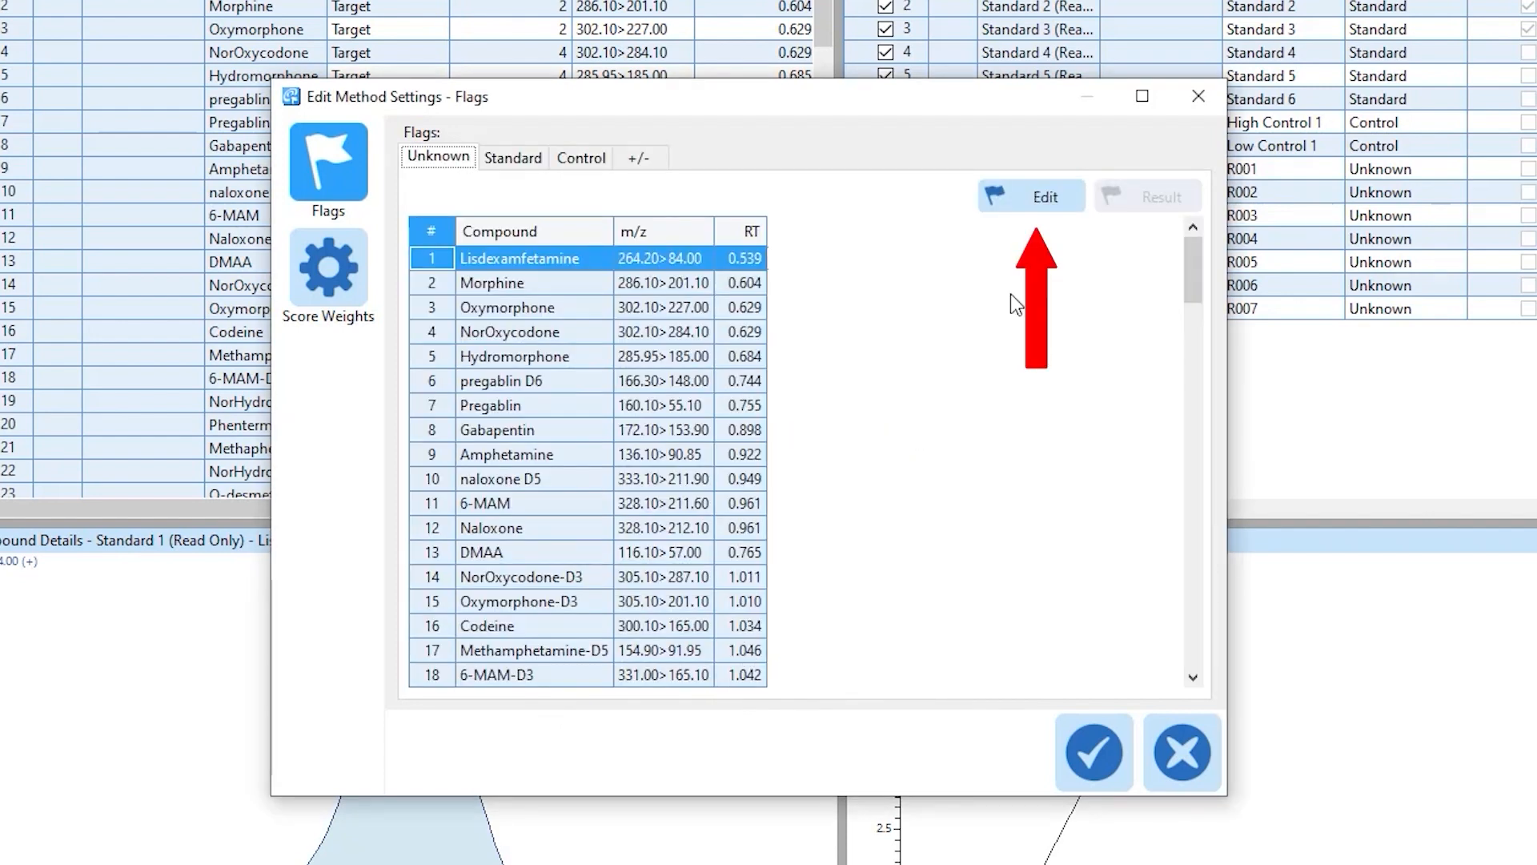
Choose the lower/upper concentration limit and review flags for the Unknown group.
click(1030, 195)
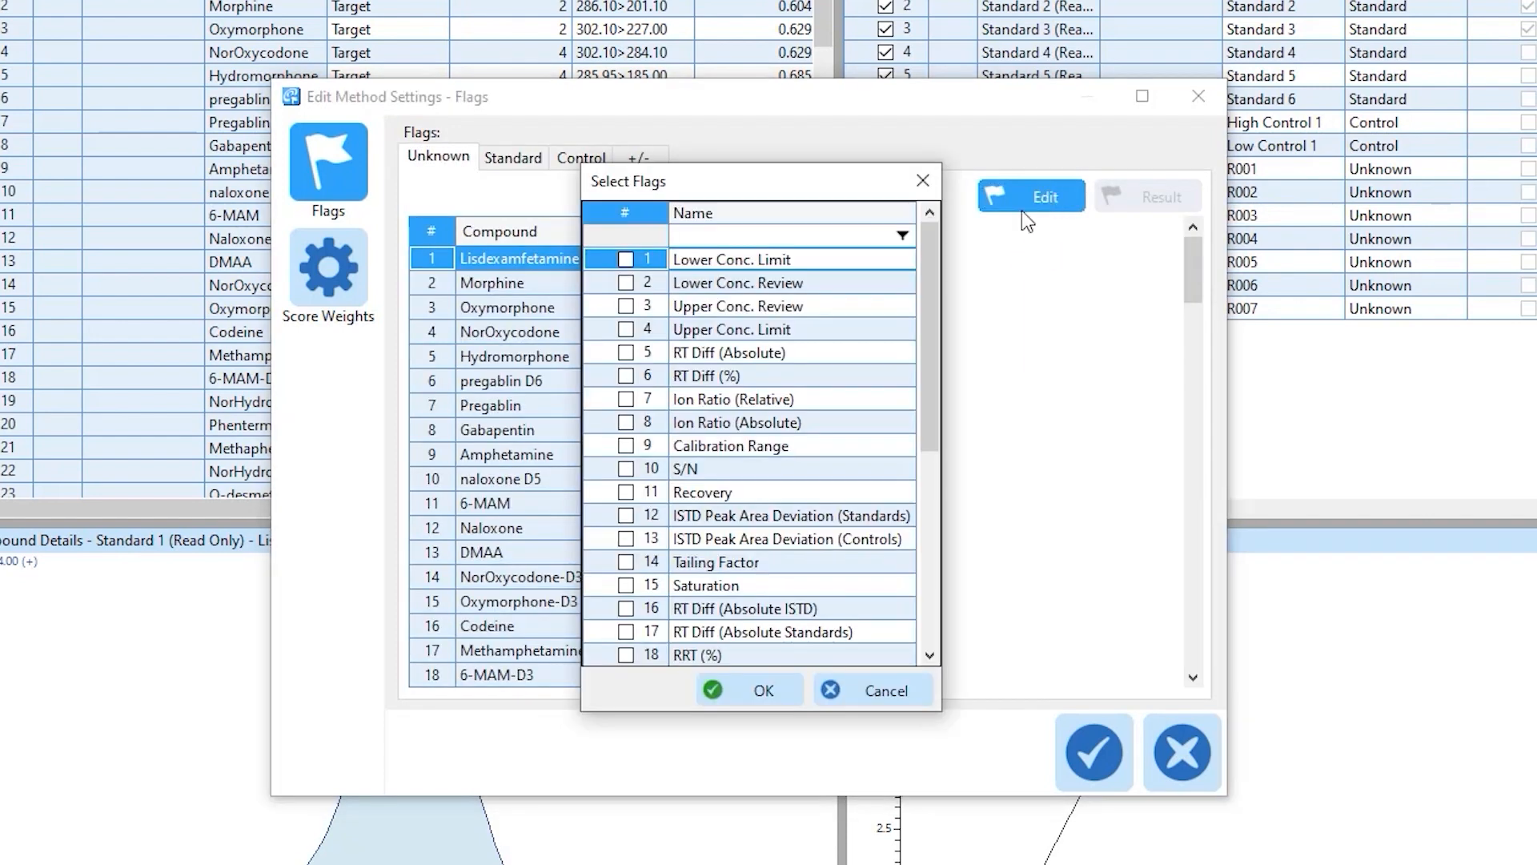
click(627, 282)
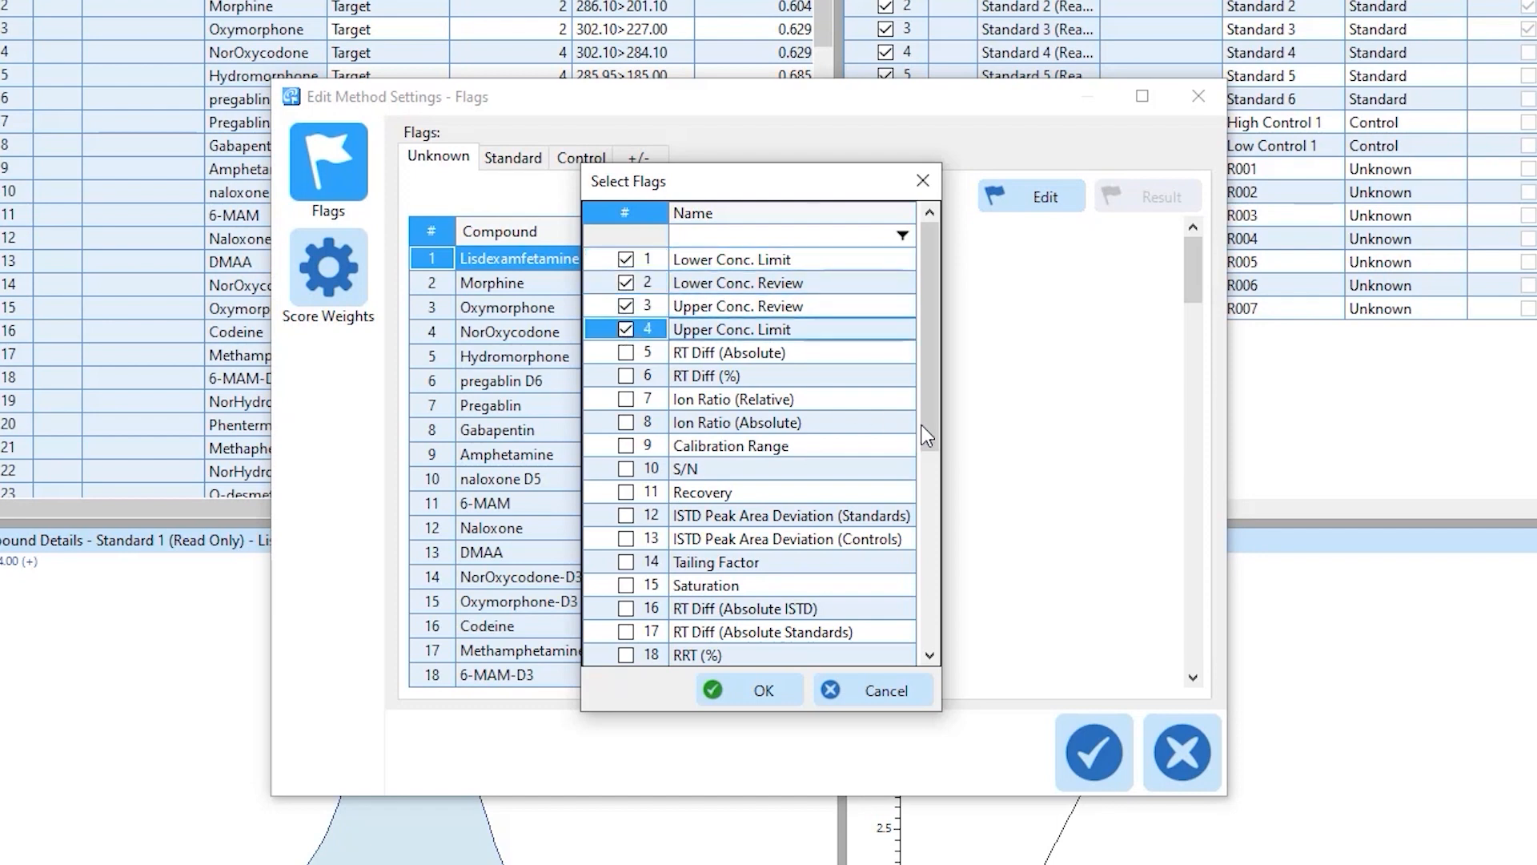
scroll(down, 3)
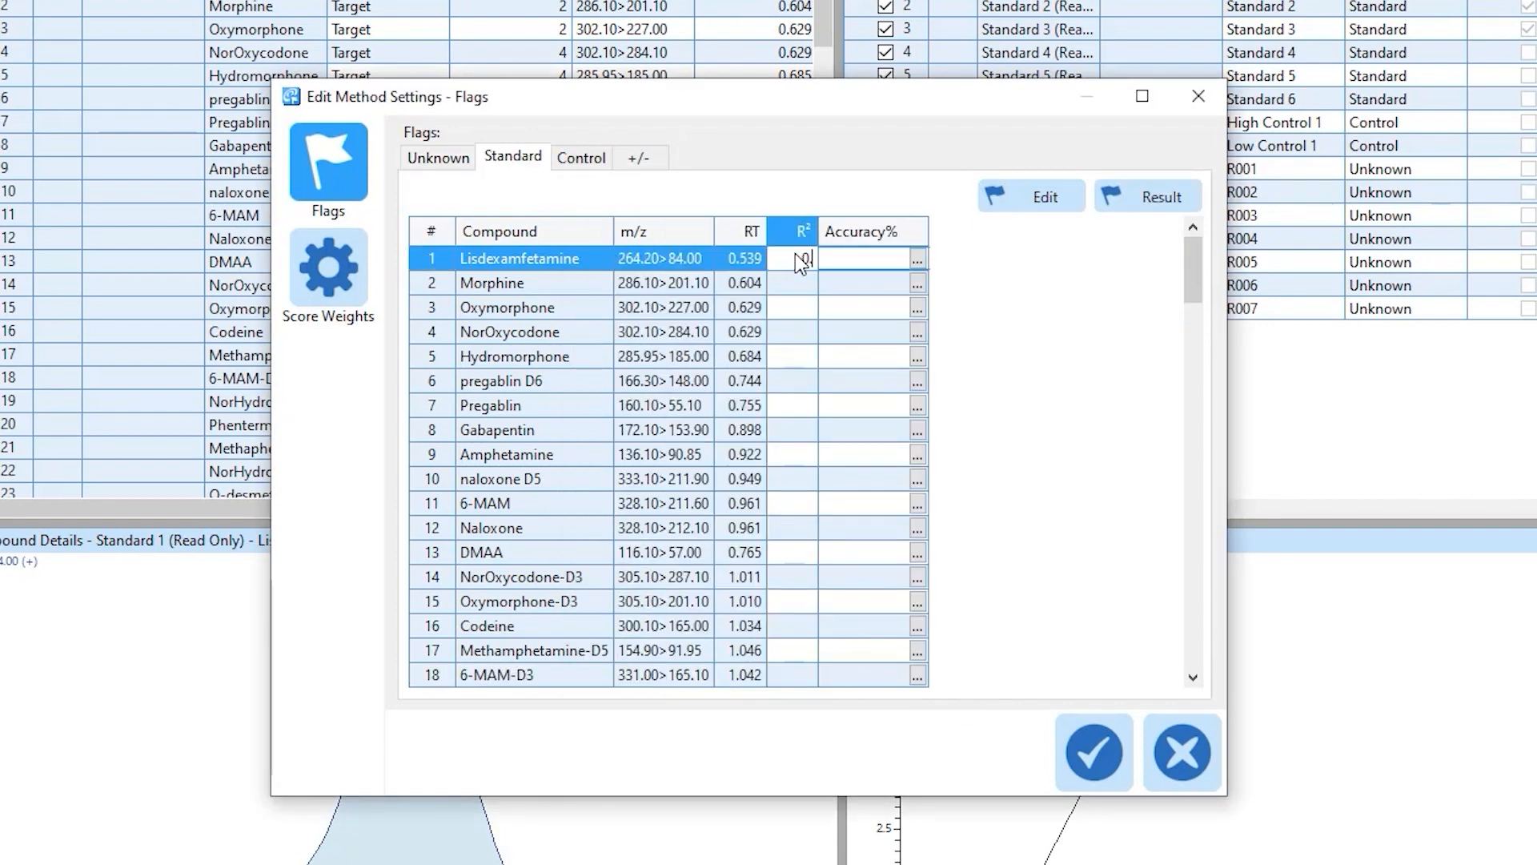
Fill default limits for all compounds: R² 0.9900 and Accuracy% 80–120.
right_click(792, 259)
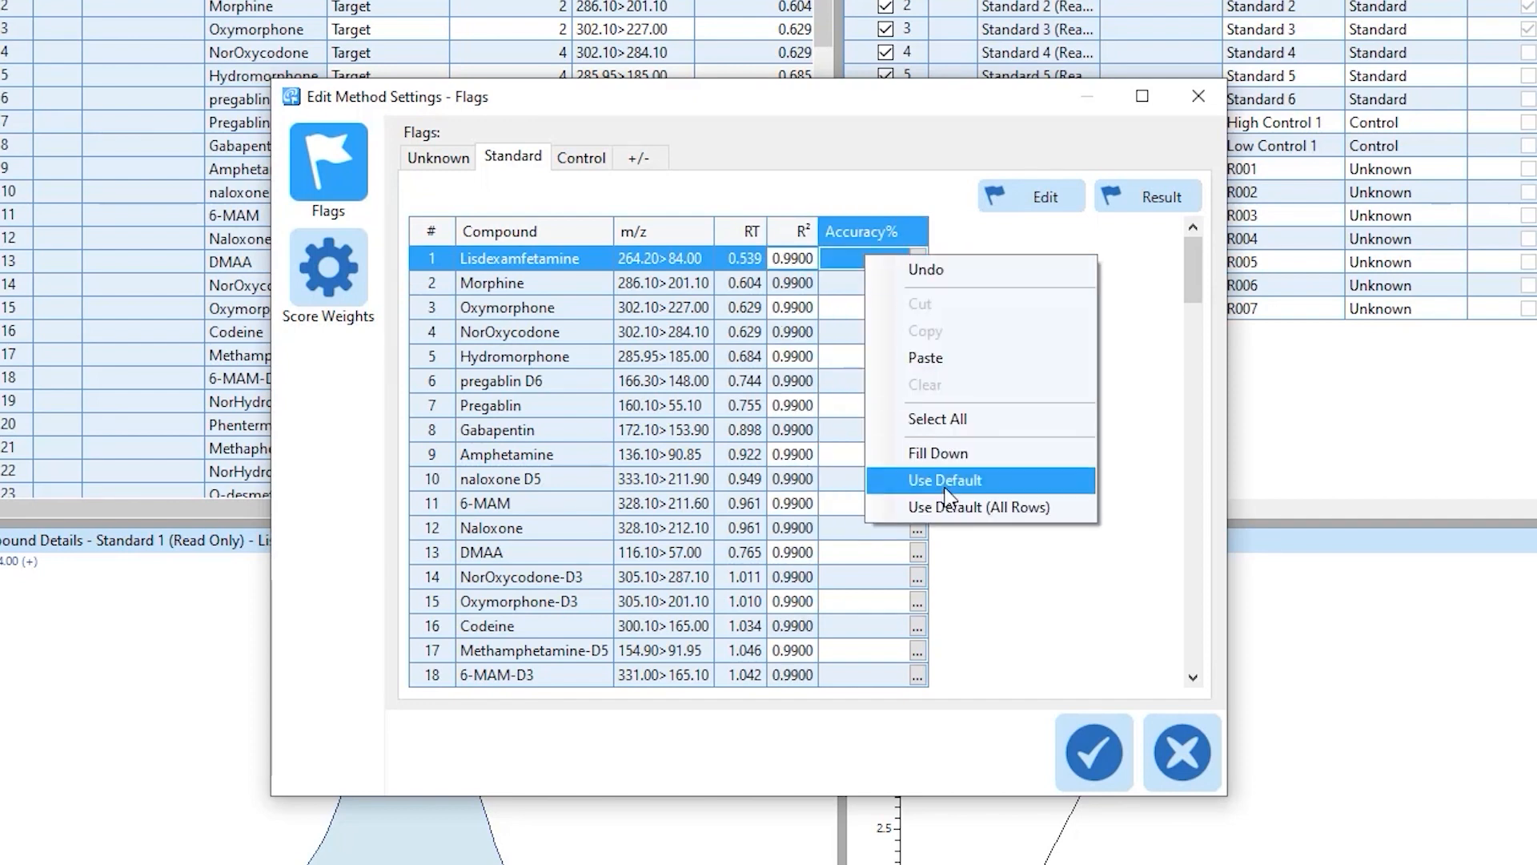
click(981, 508)
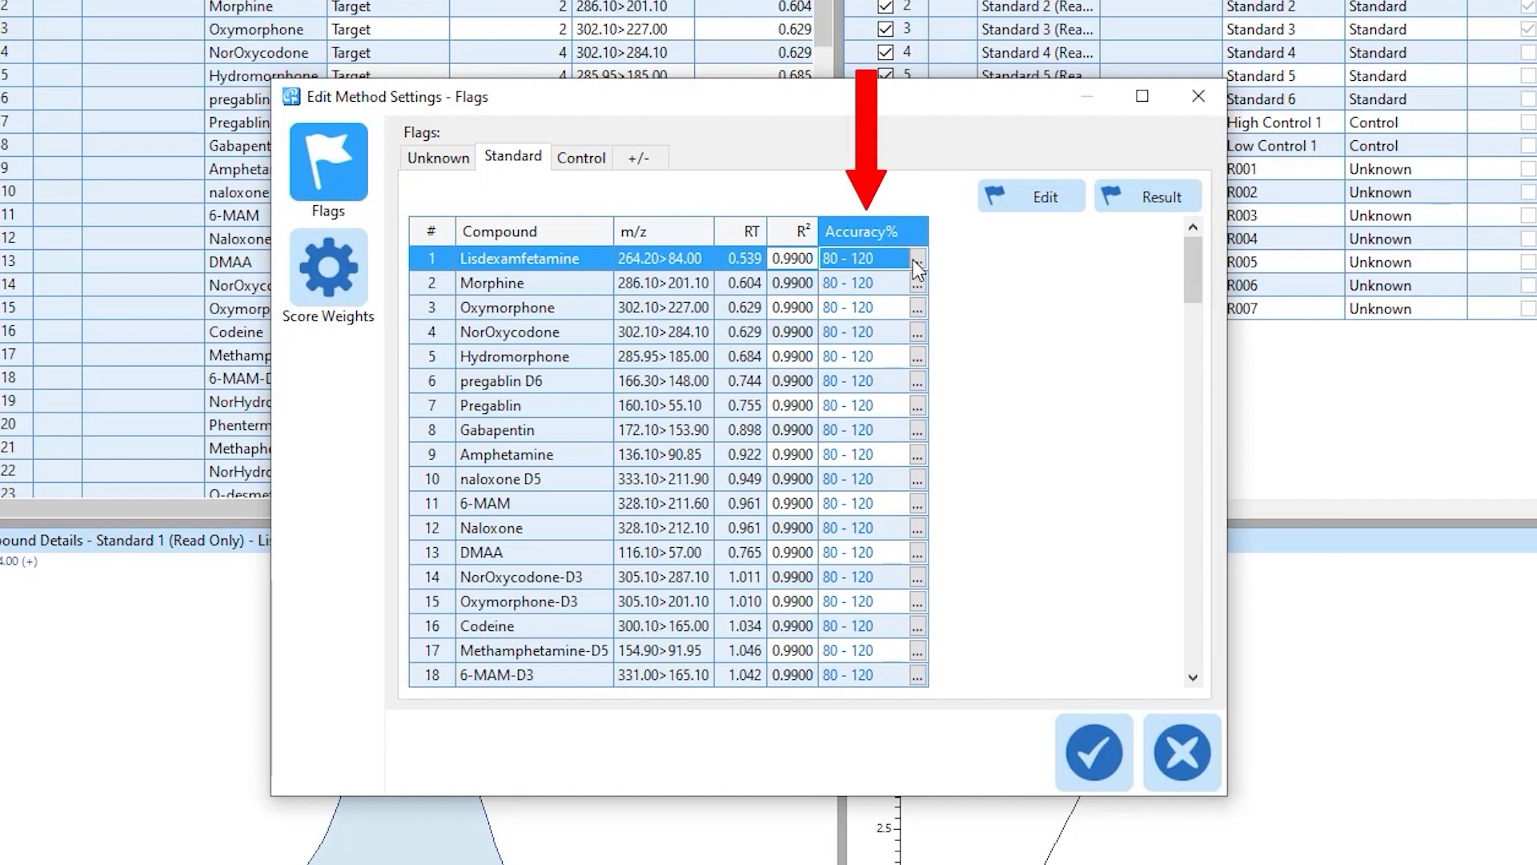
click(916, 258)
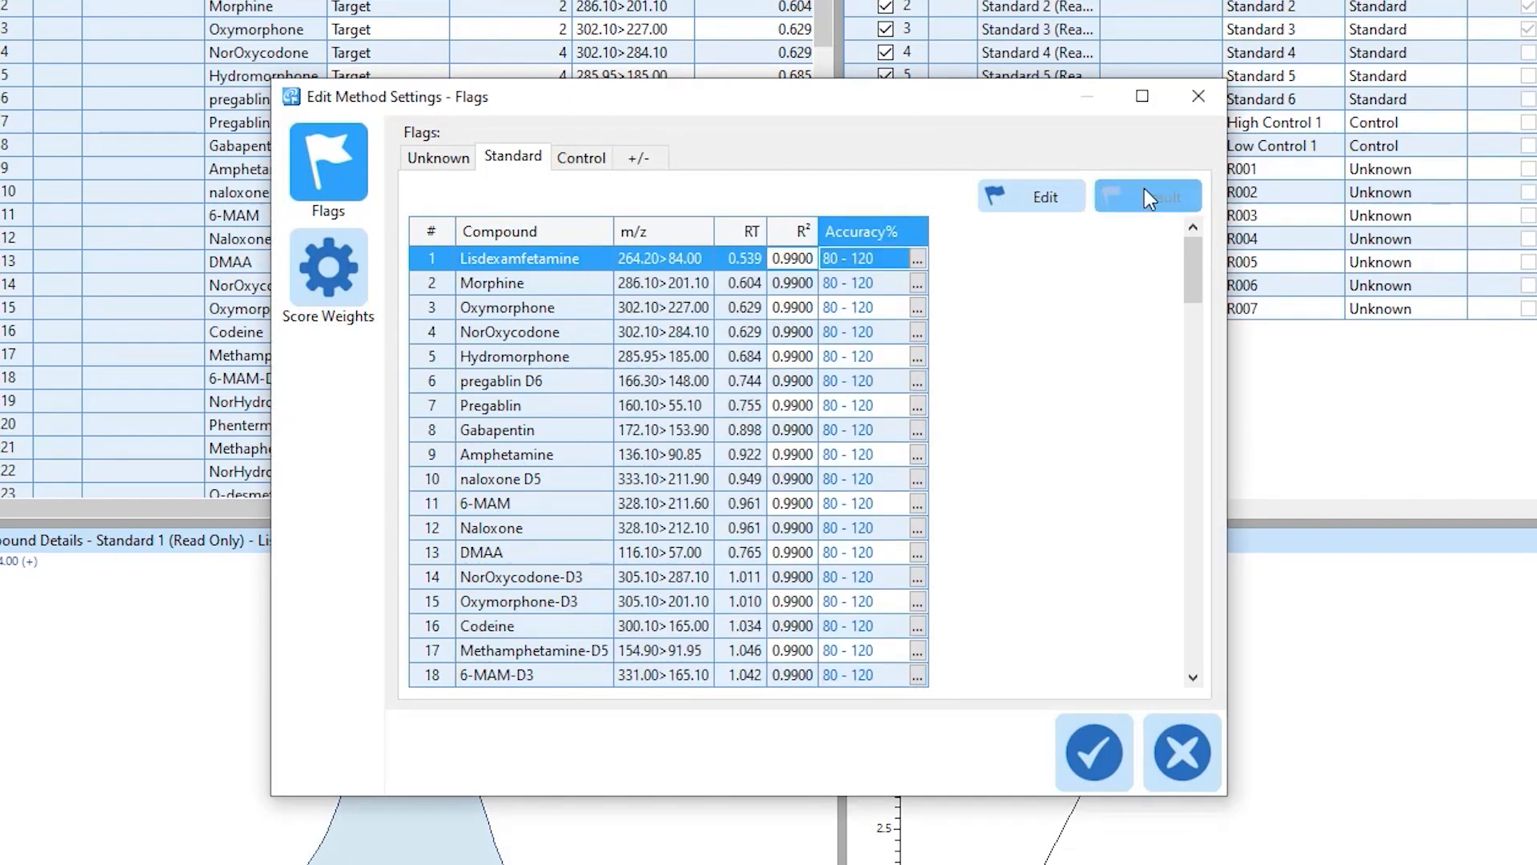
Fail on R², inconclusive on Accuracy%, with custom texts Pass, Review and Fail.
click(1145, 195)
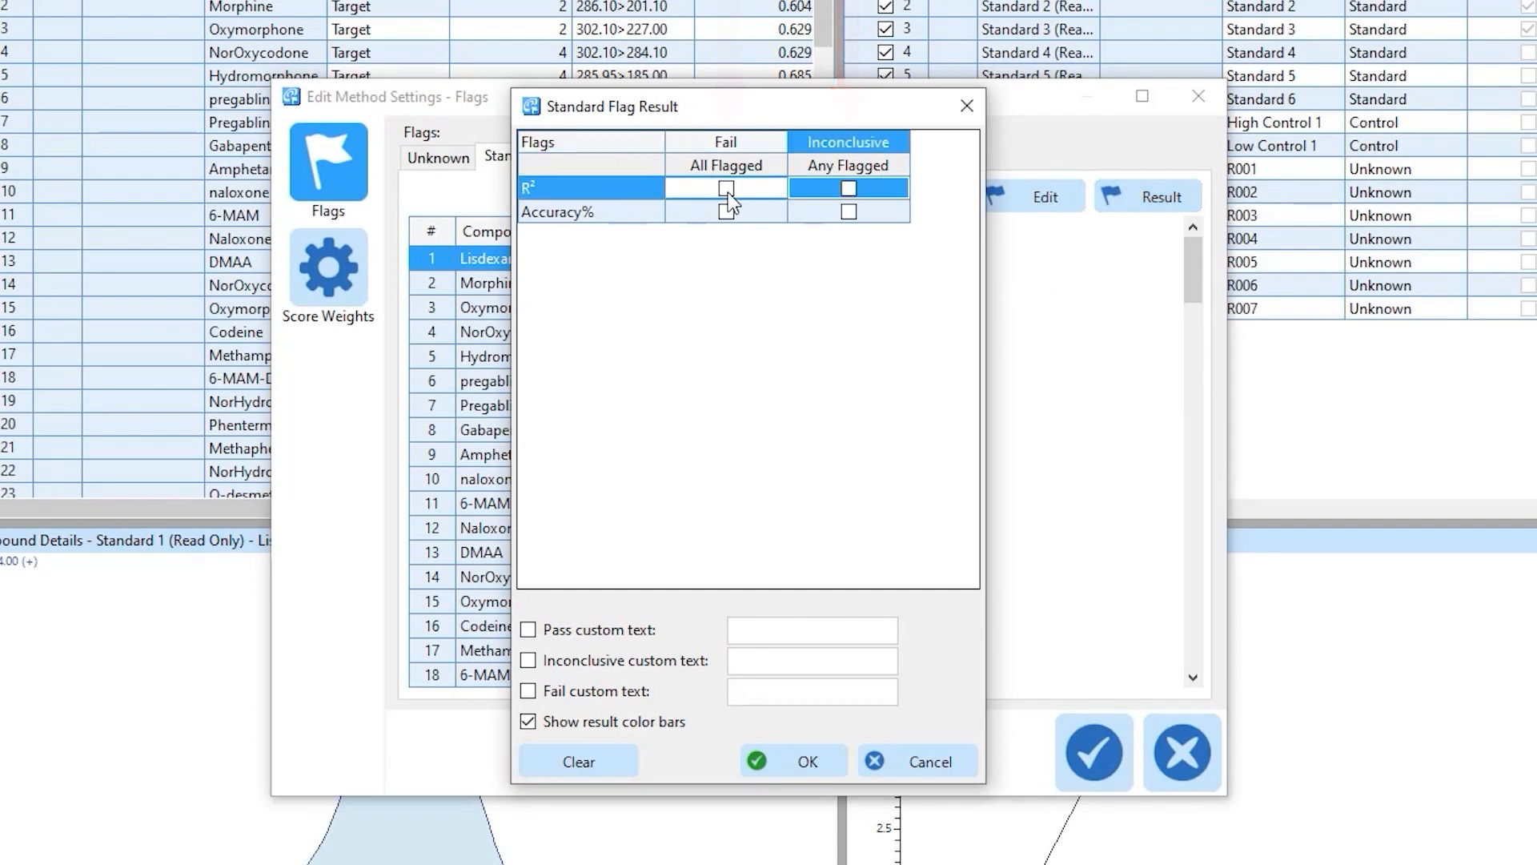
click(727, 188)
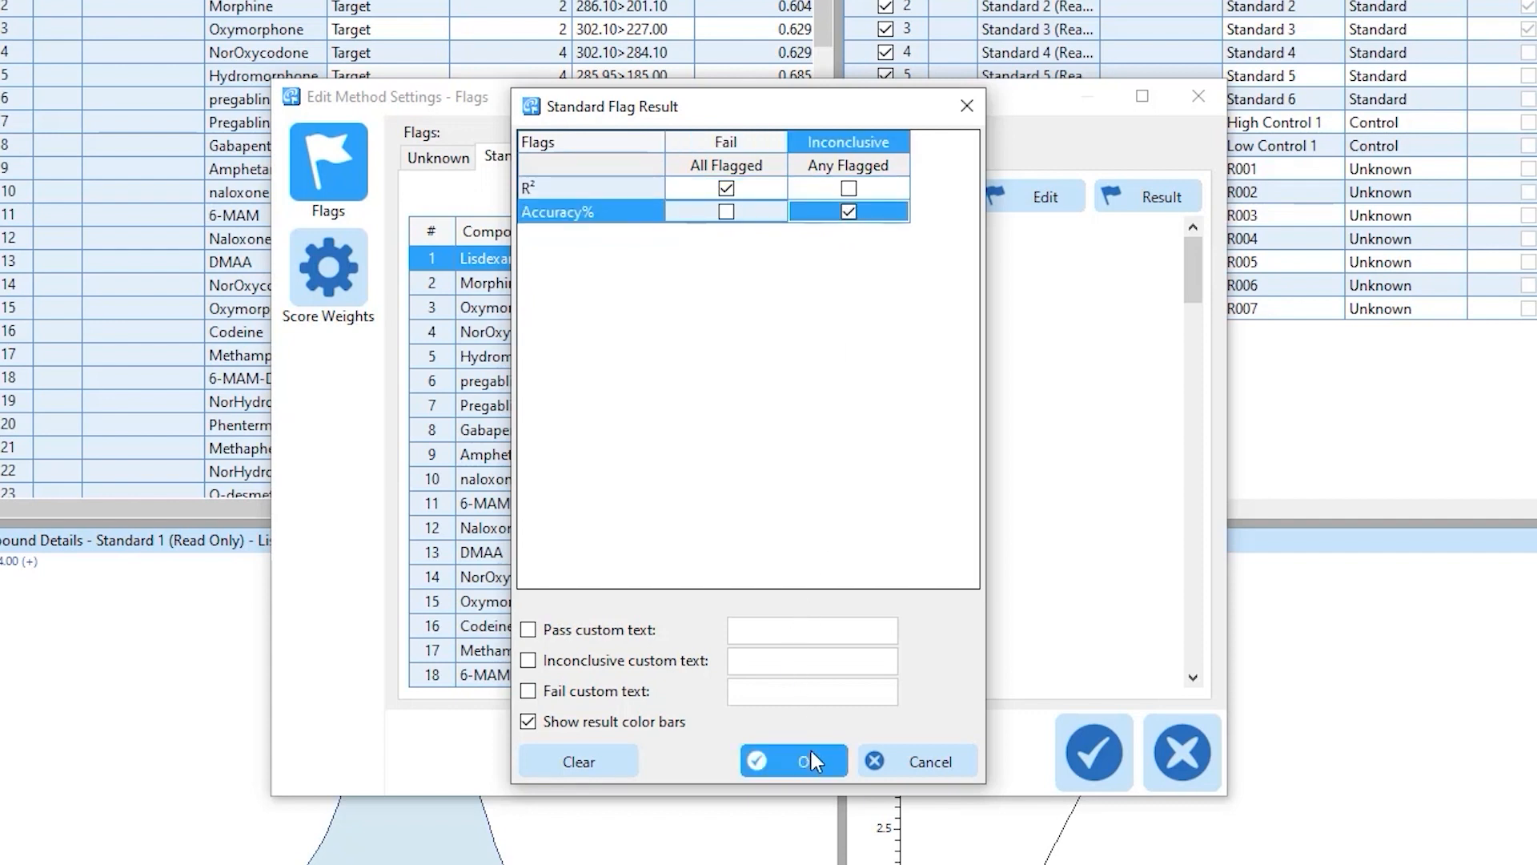
click(527, 630)
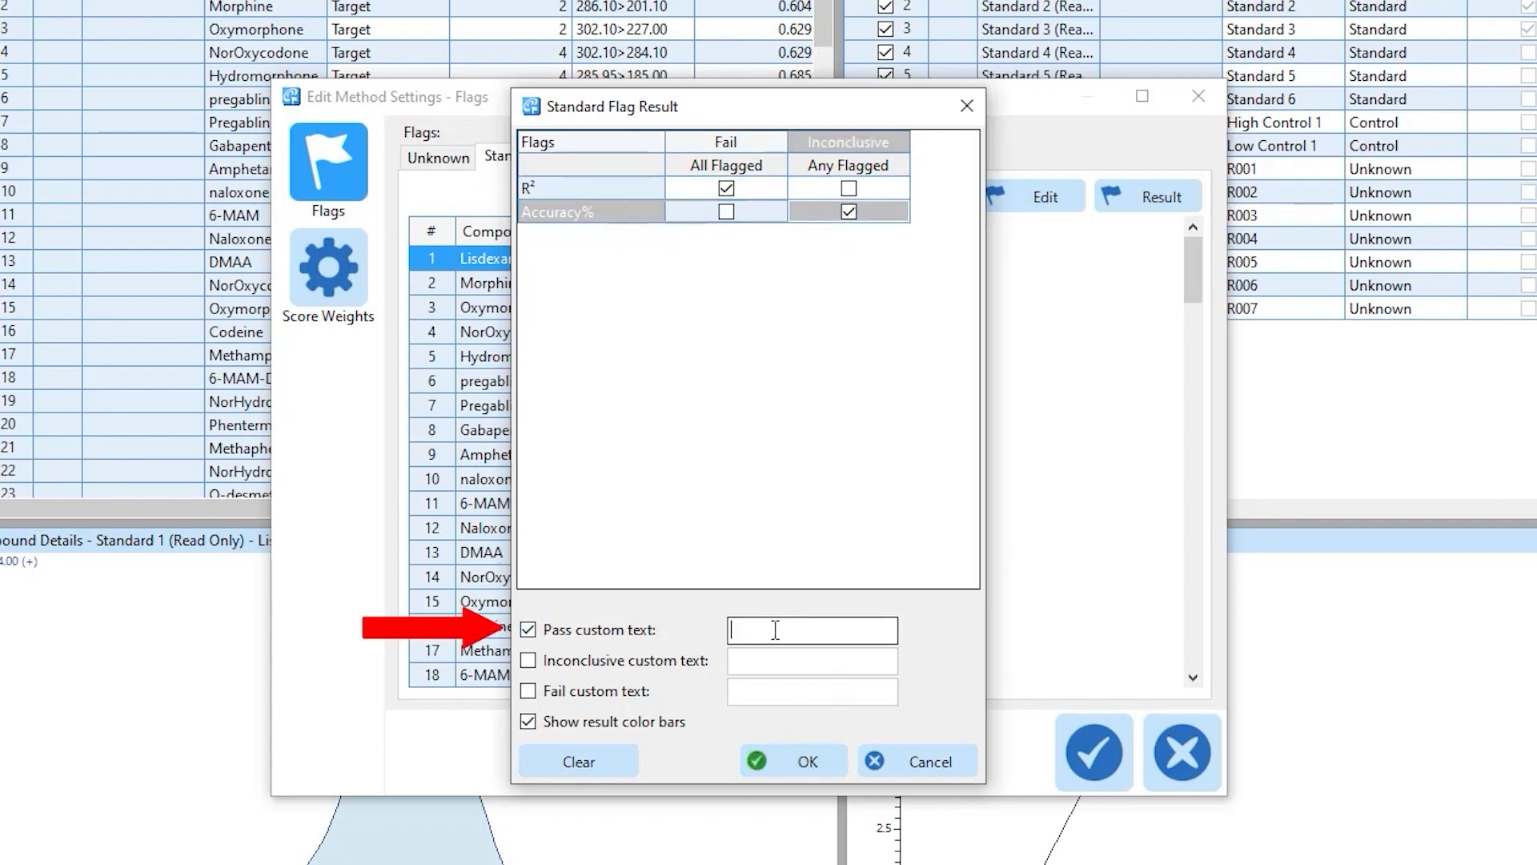
text(Pass)
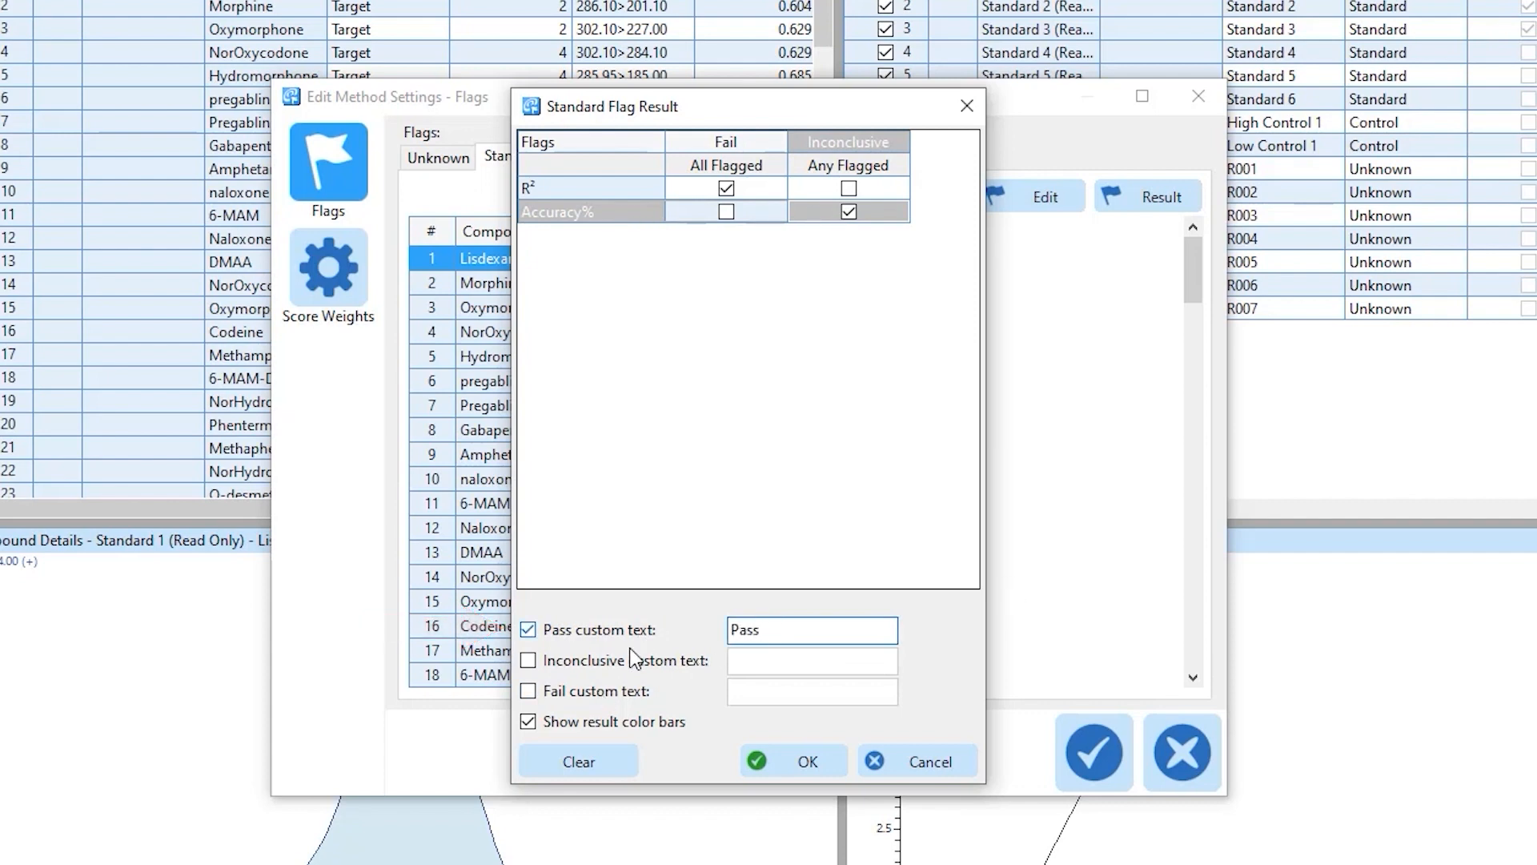
text(Review)
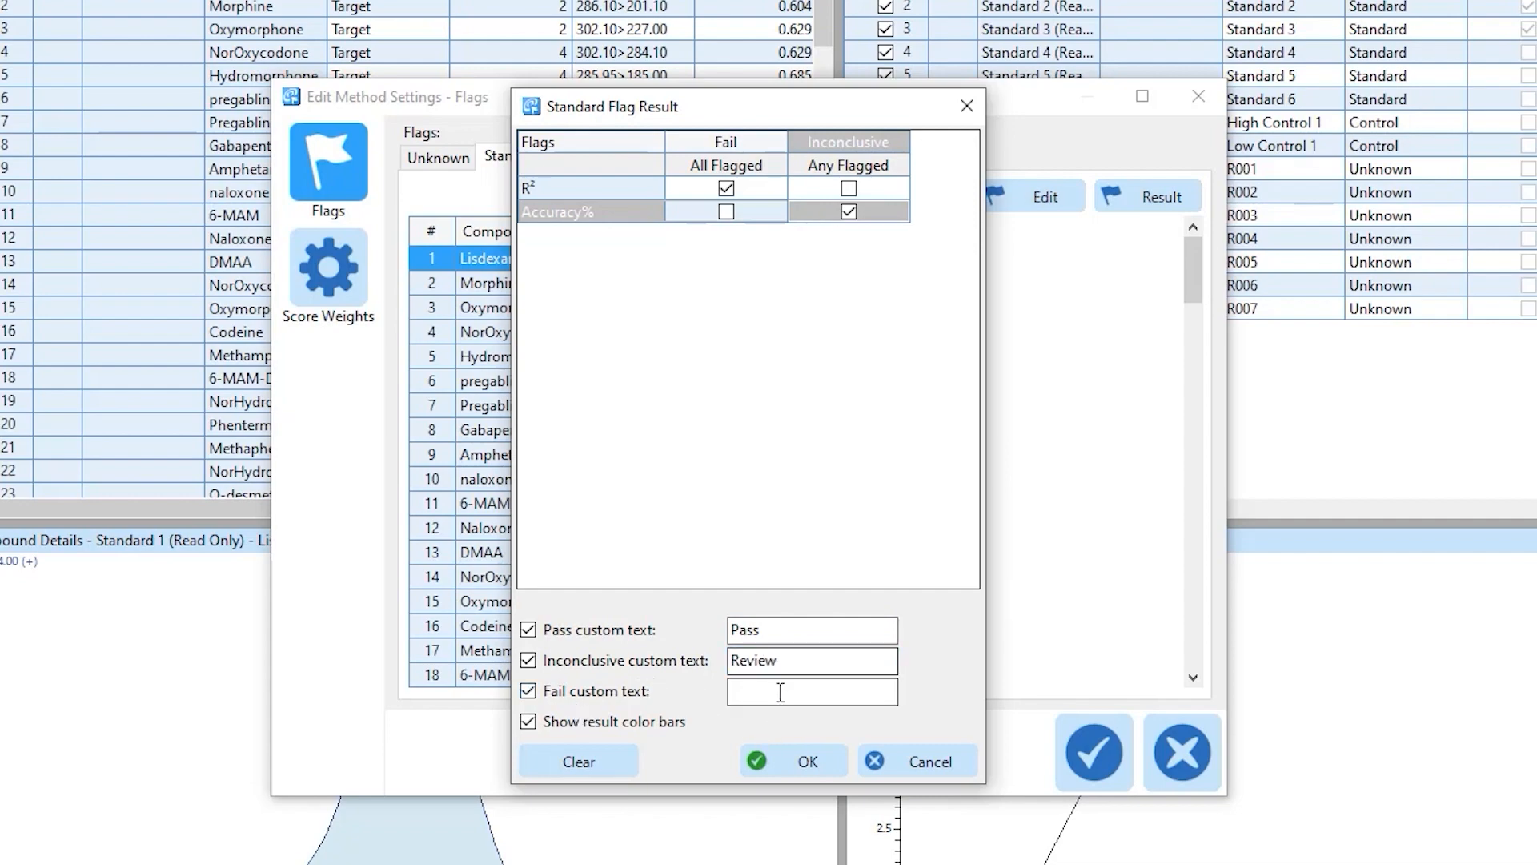
text(Fail)
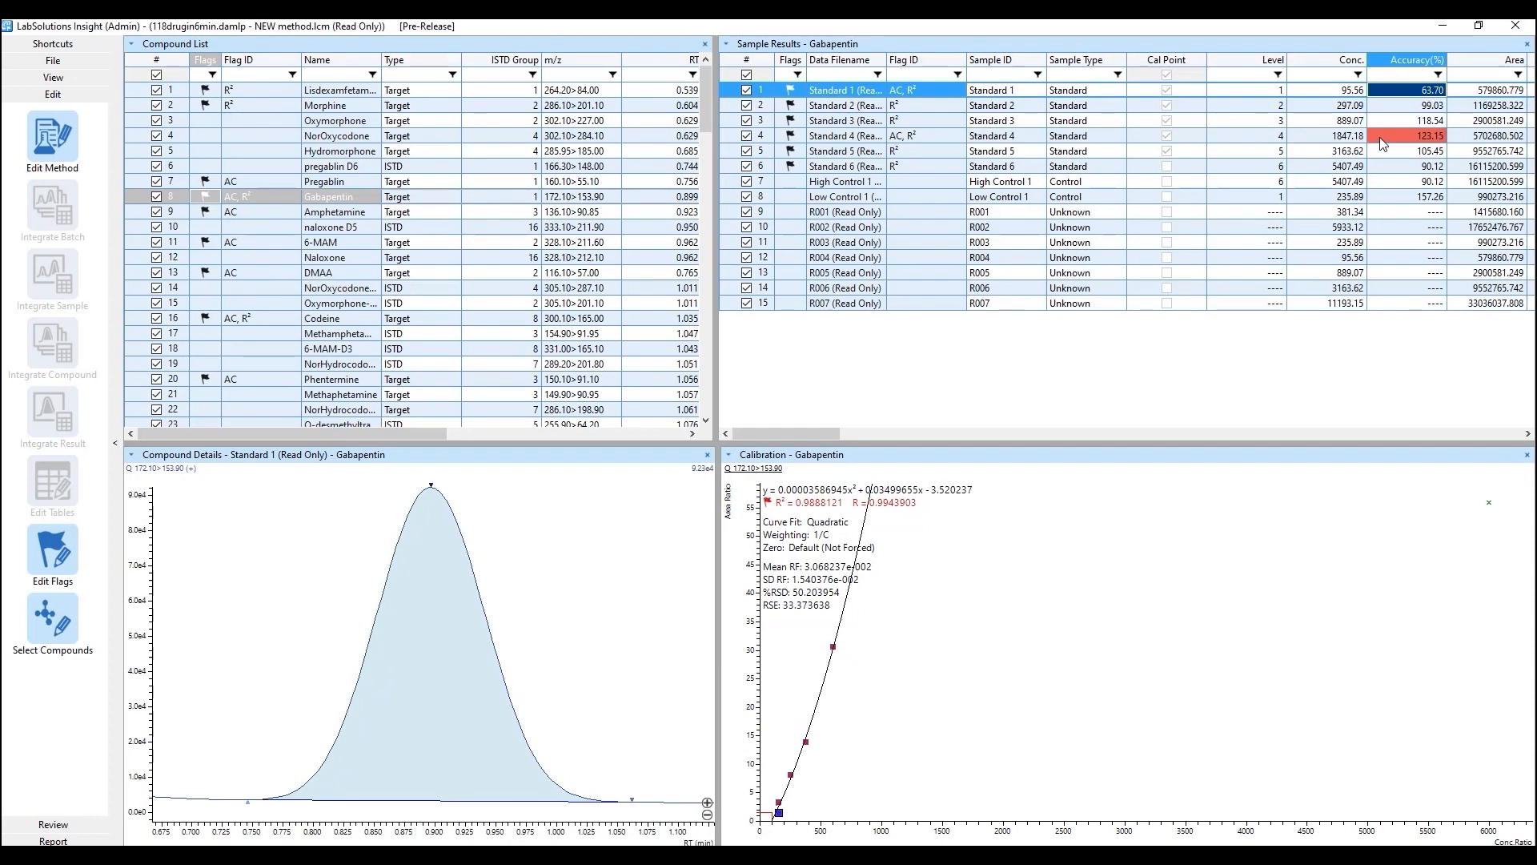
Confirm the method settings so compounds and samples show R² and AC flag IDs.
click(844, 134)
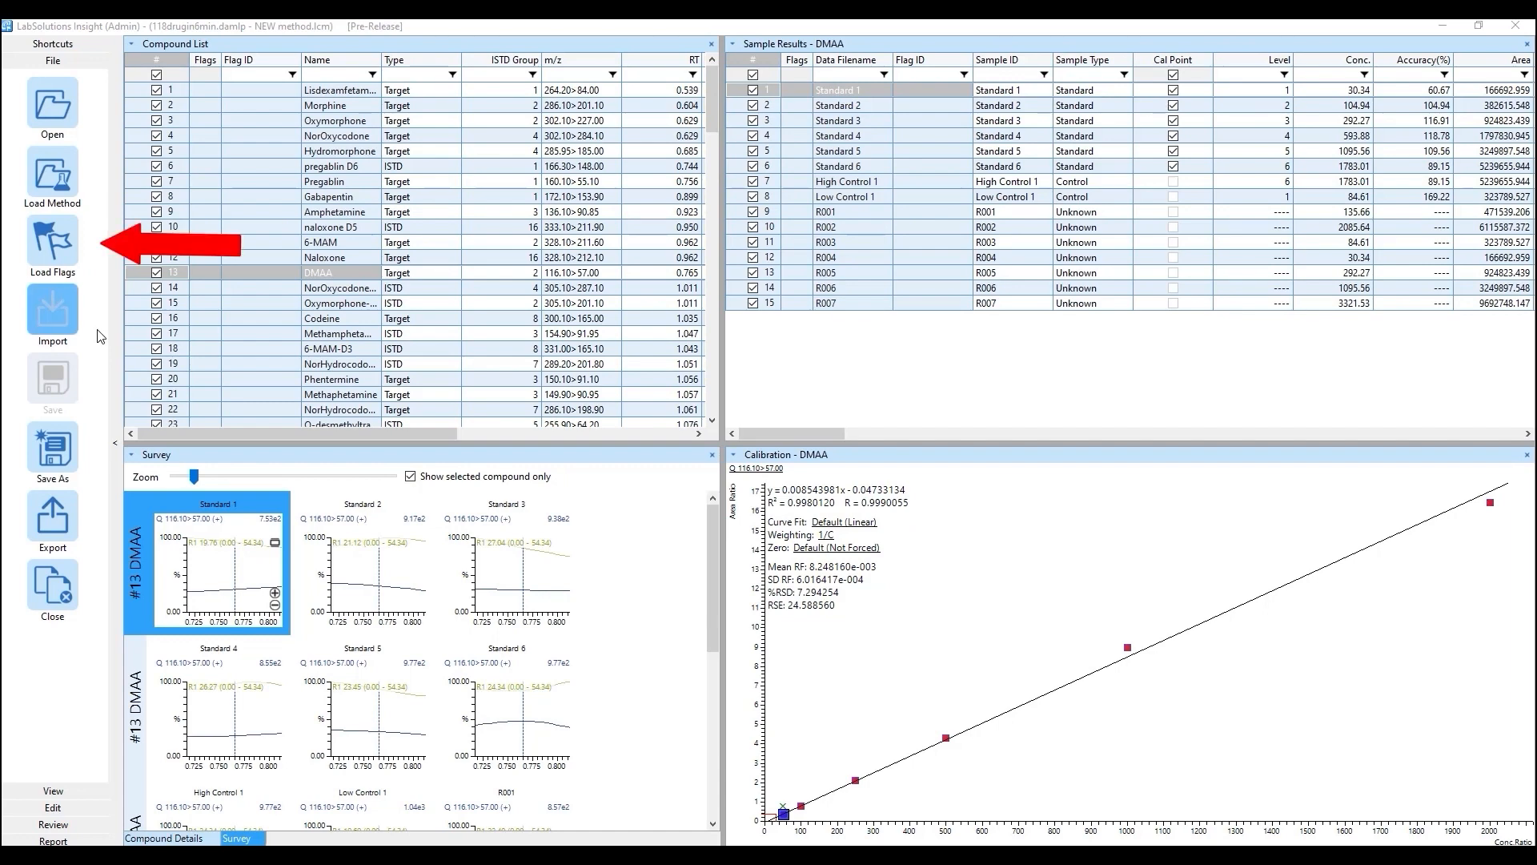
Load the saved FLAGS3 flag file into the project.
click(51, 248)
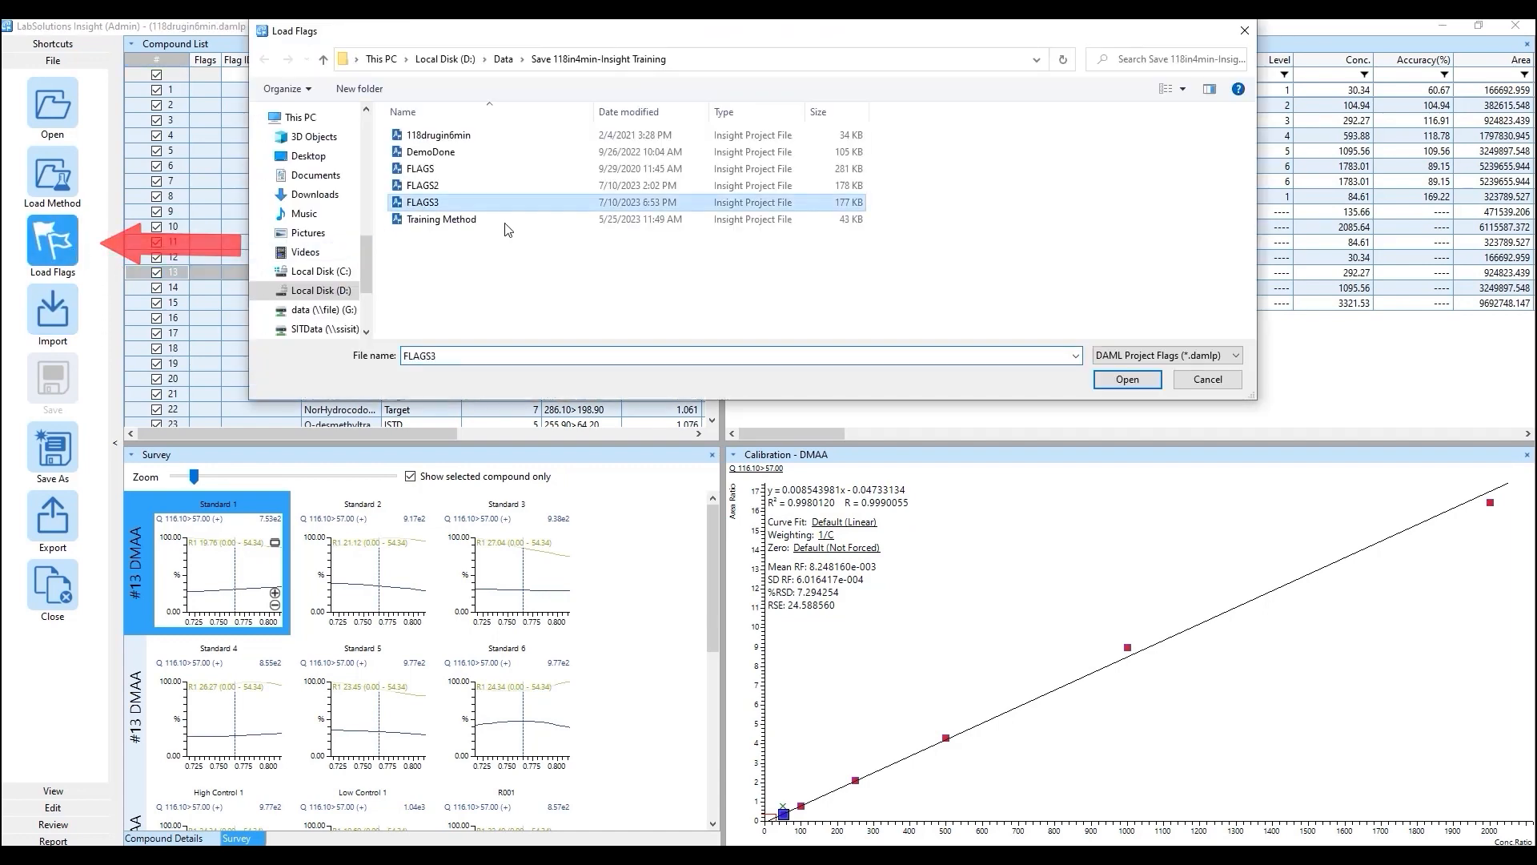
click(1126, 379)
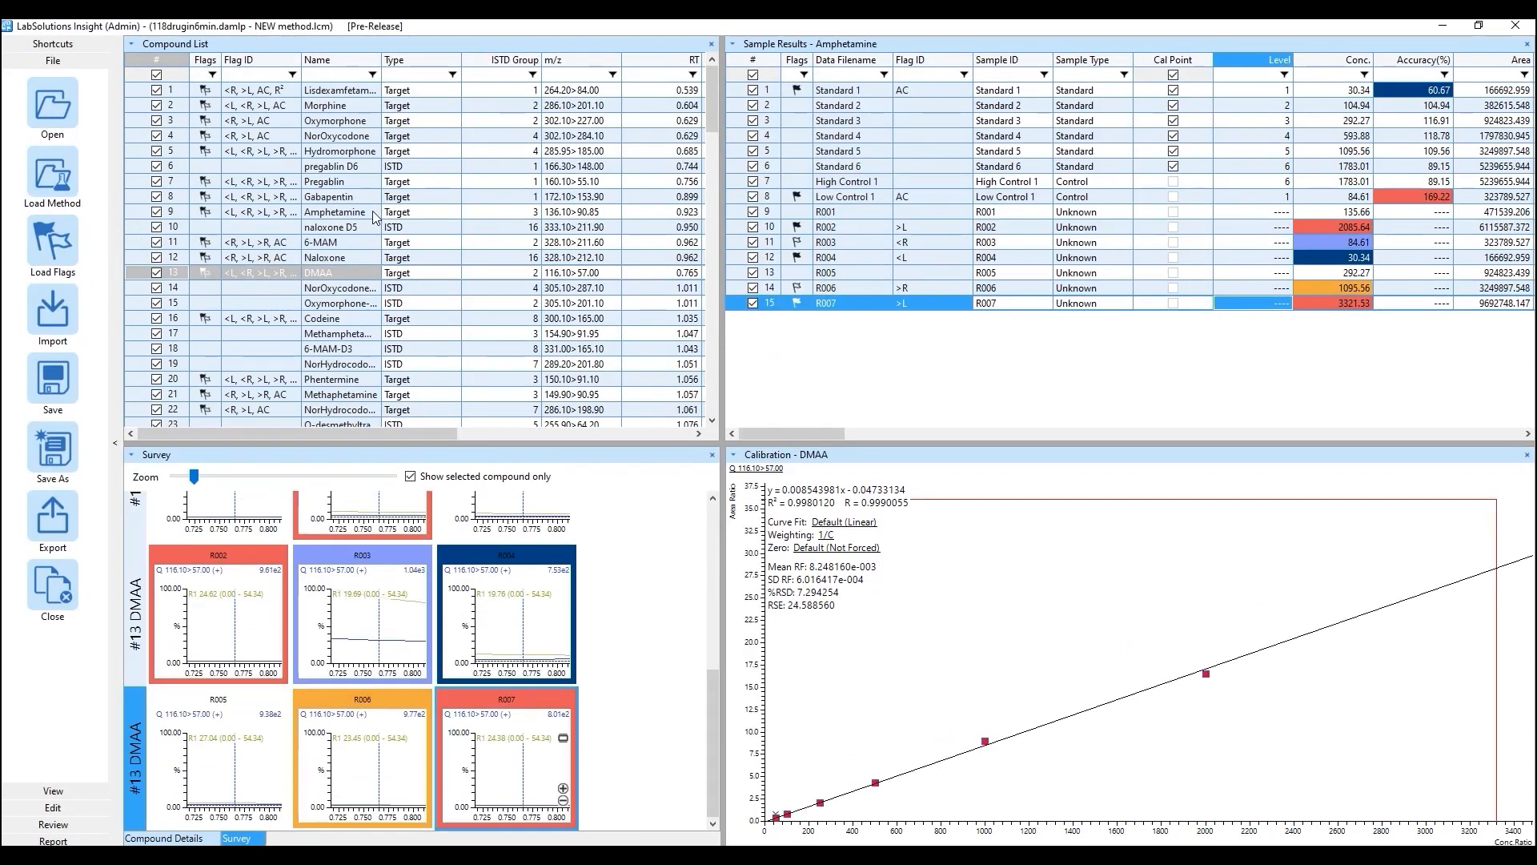
click(338, 120)
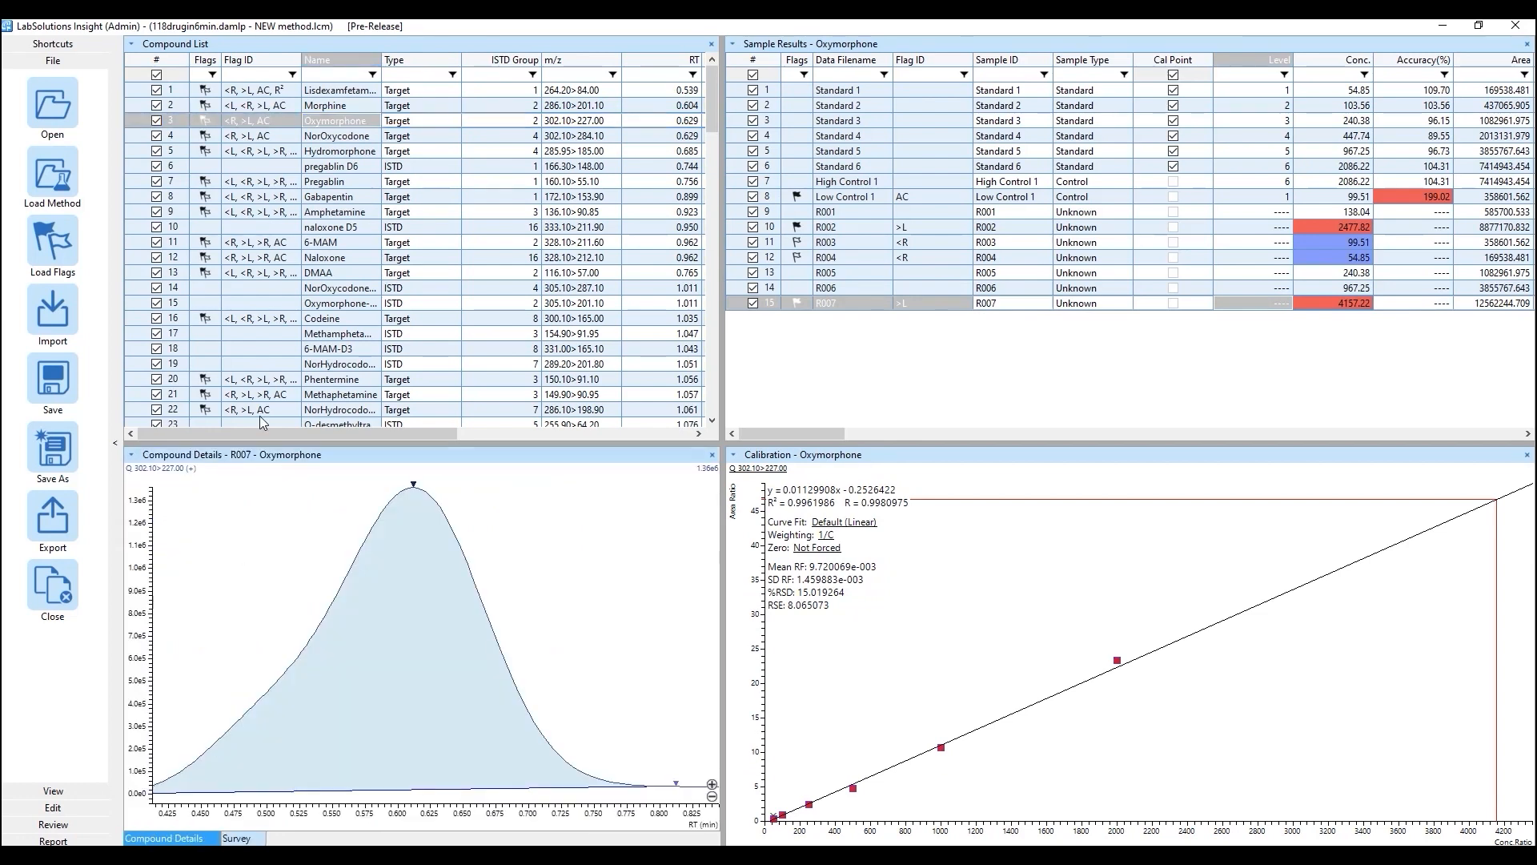
click(337, 134)
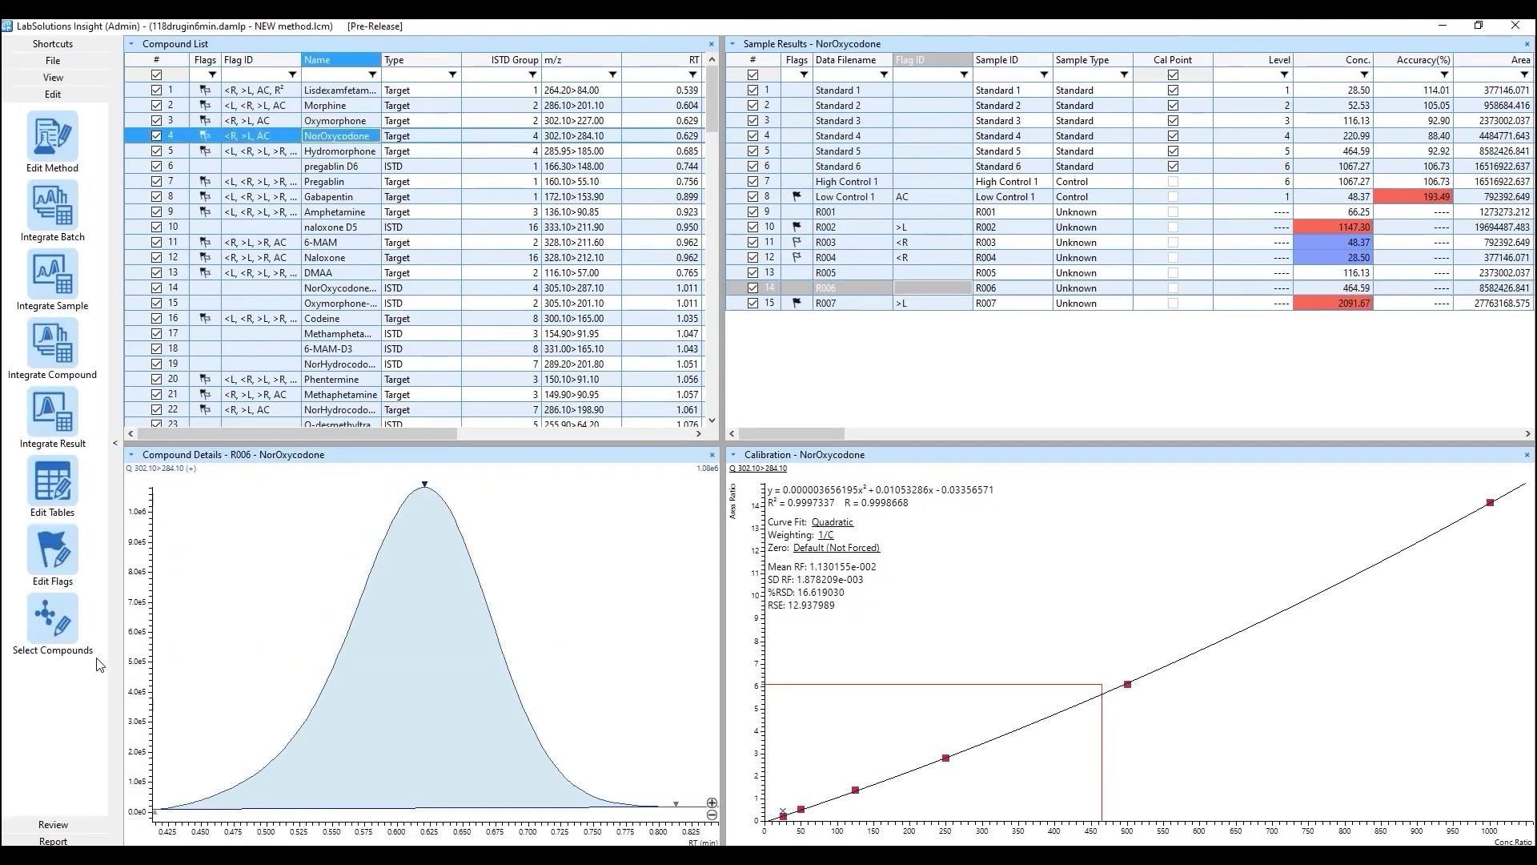
click(51, 551)
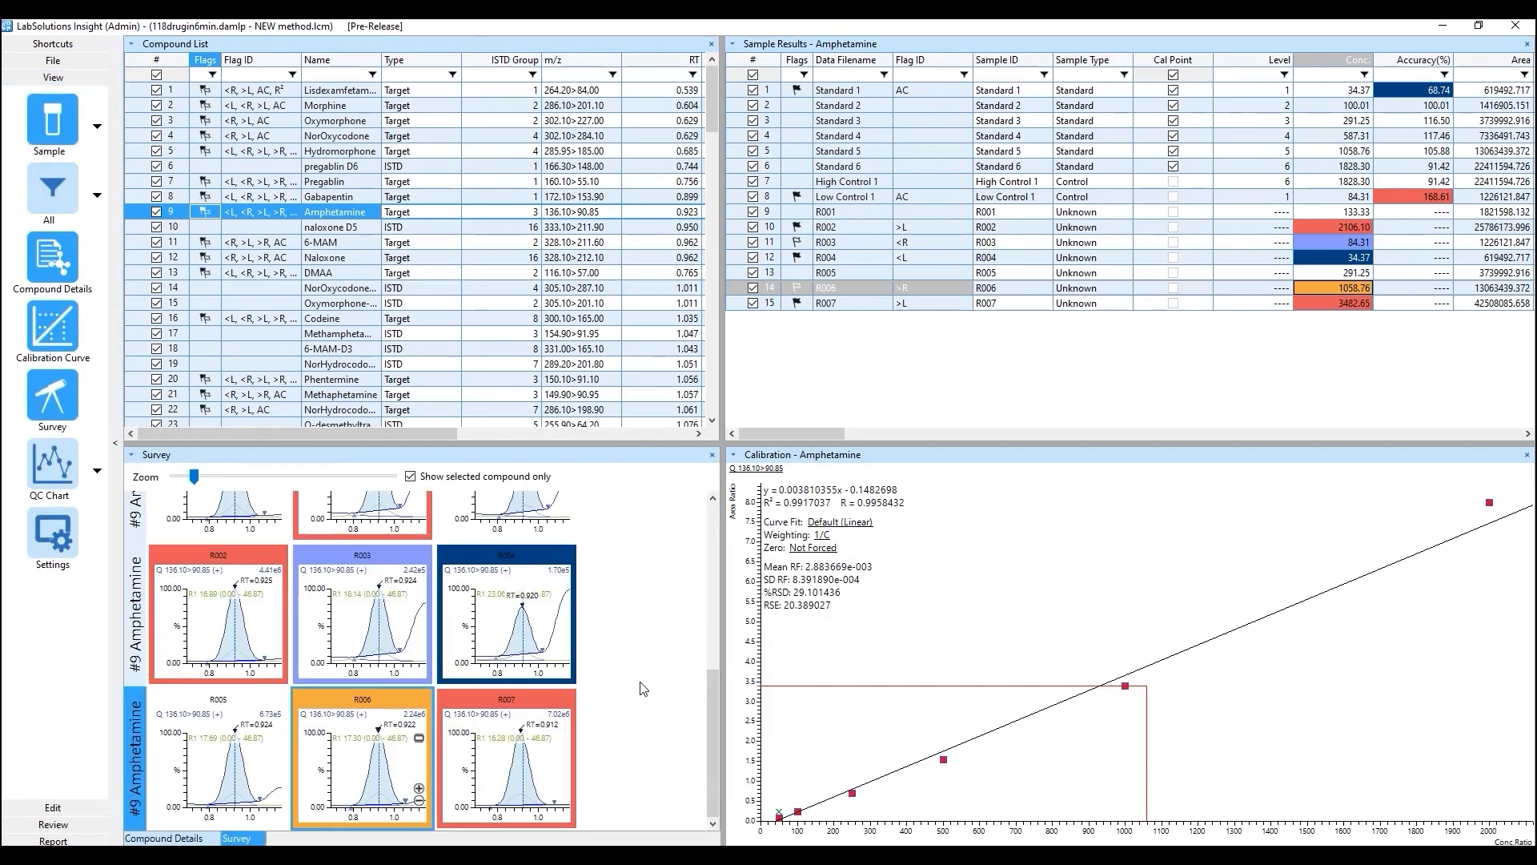
click(338, 273)
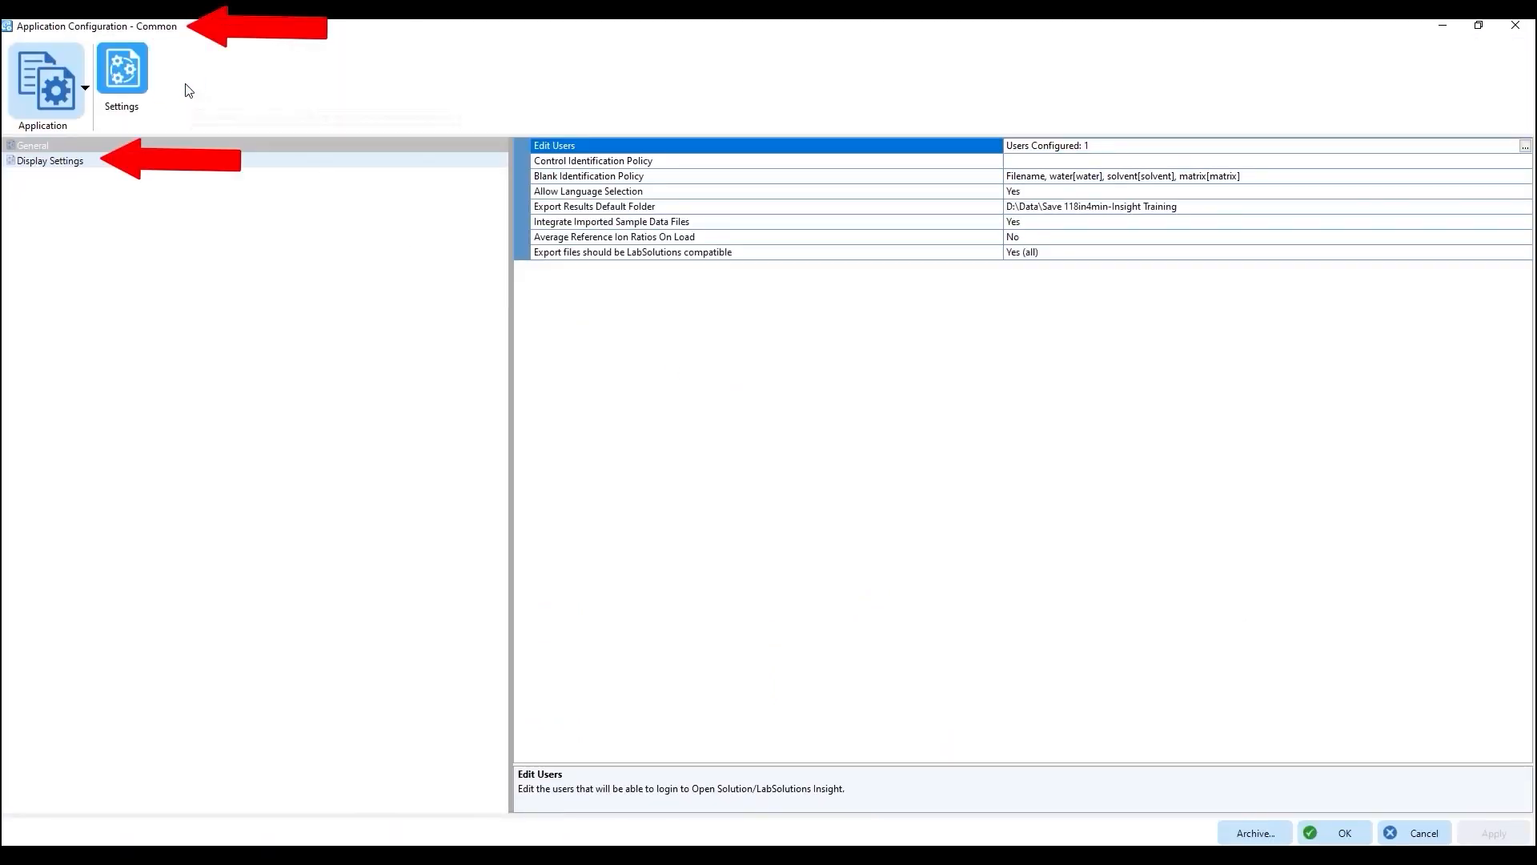
Show the Flag Colors list under Display Settings in Application Configuration.
click(50, 160)
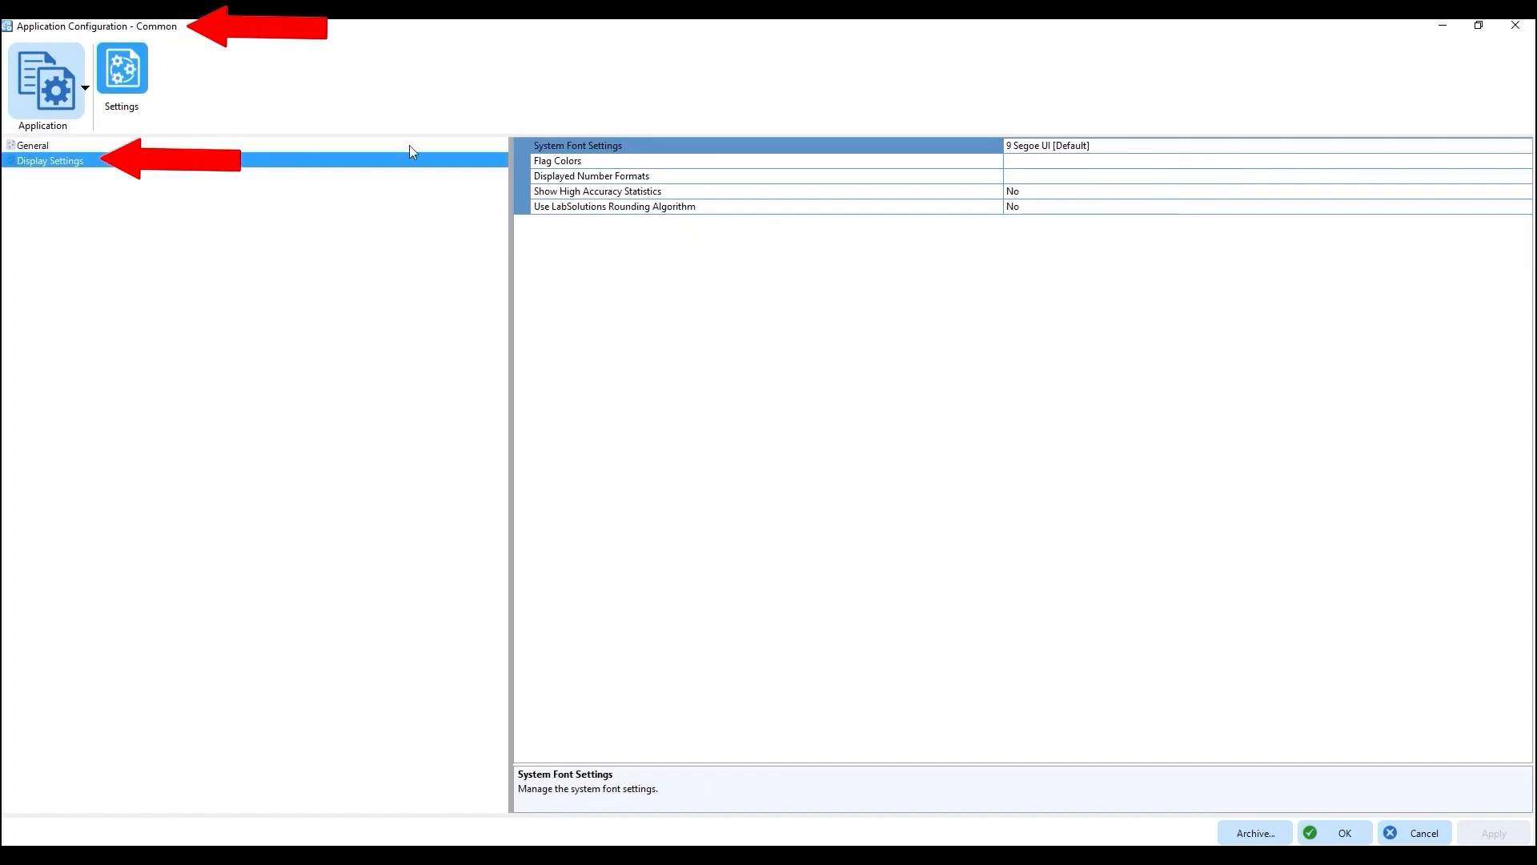
click(588, 160)
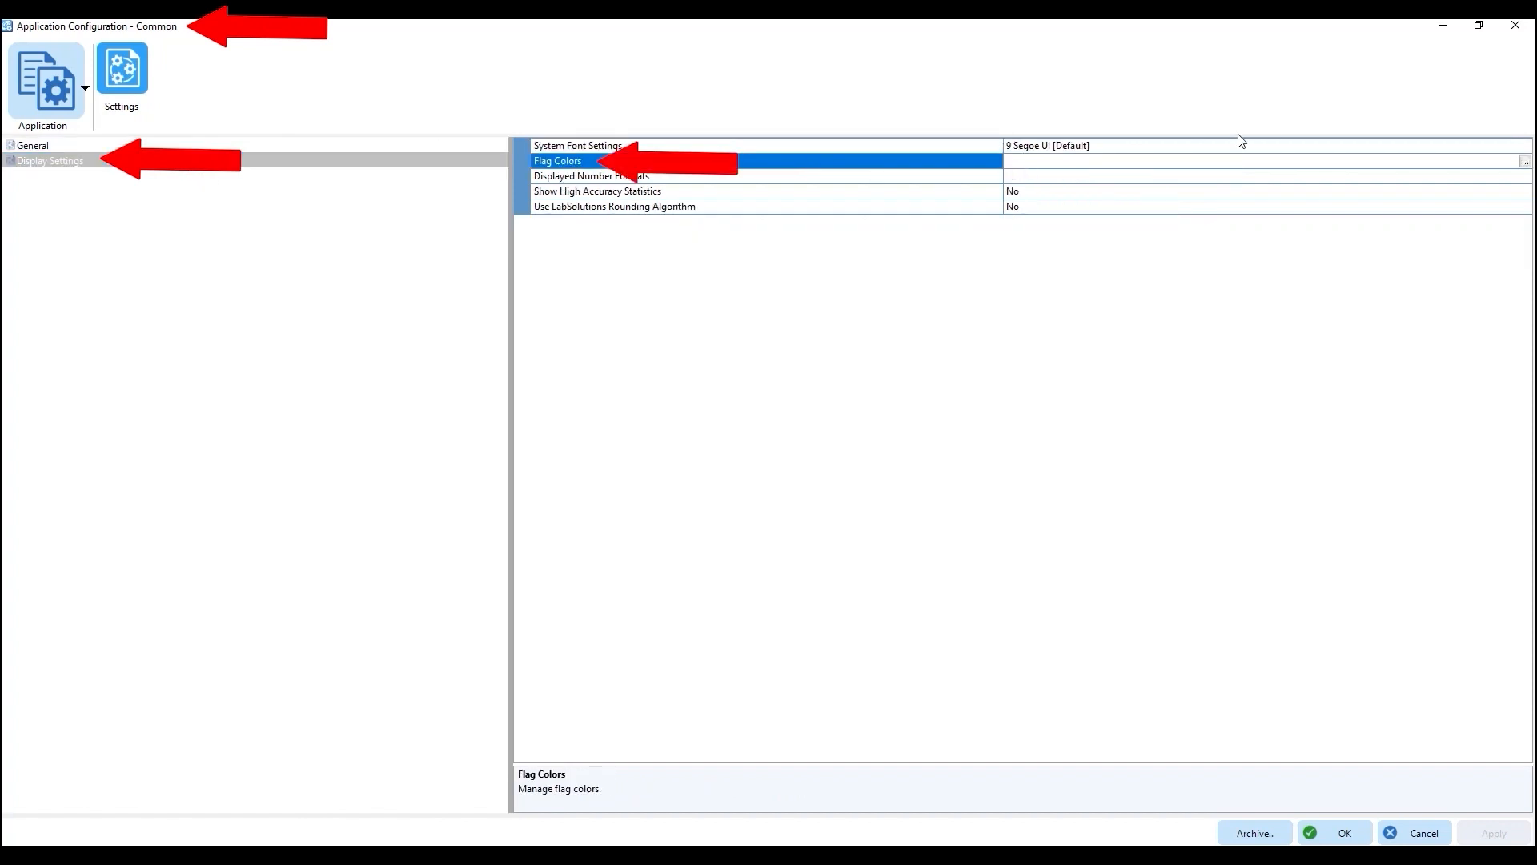
click(1523, 160)
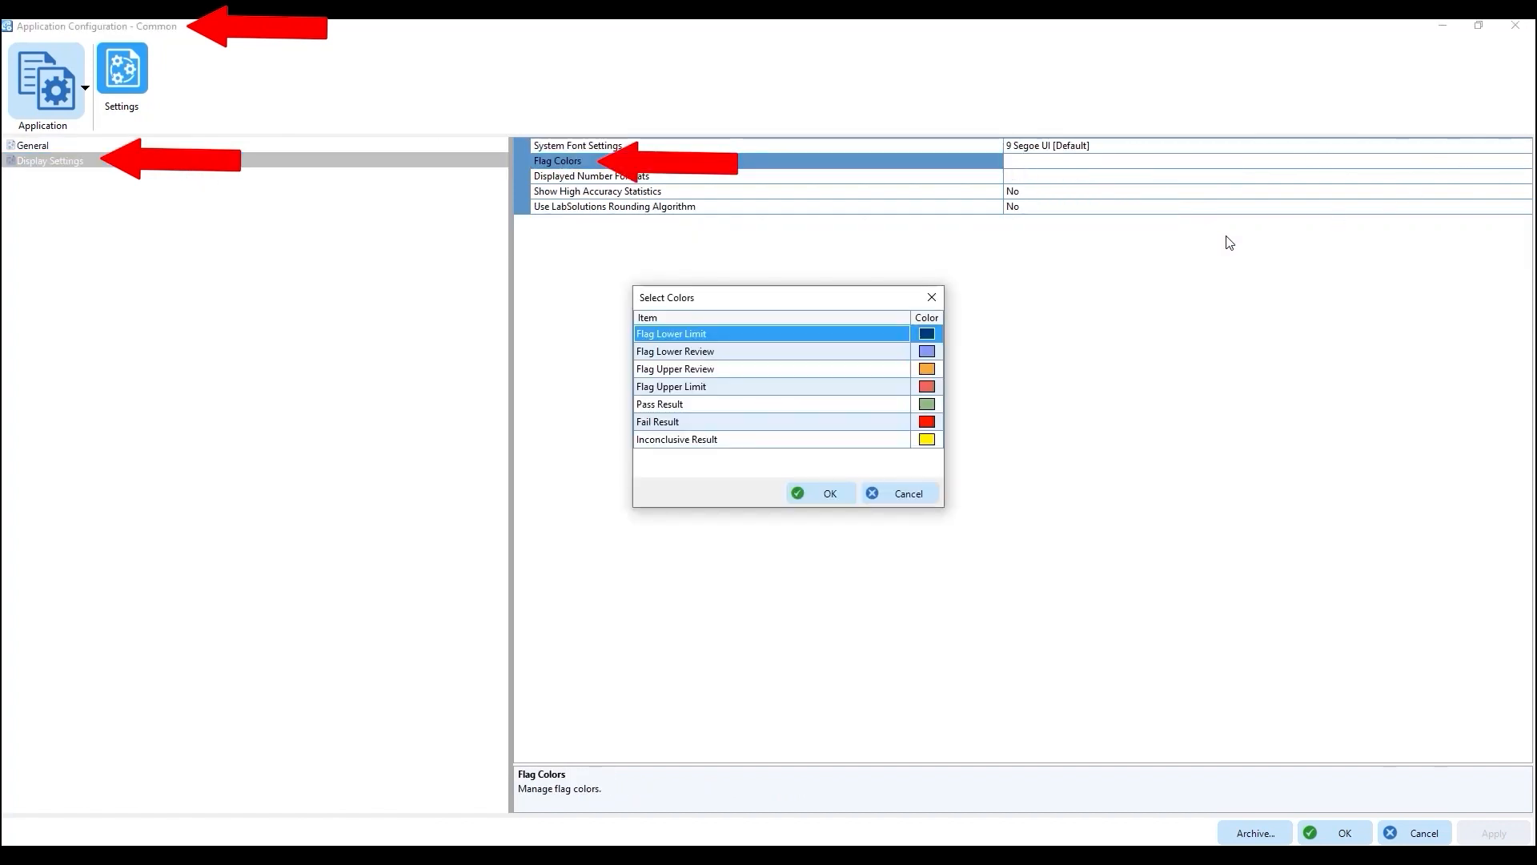